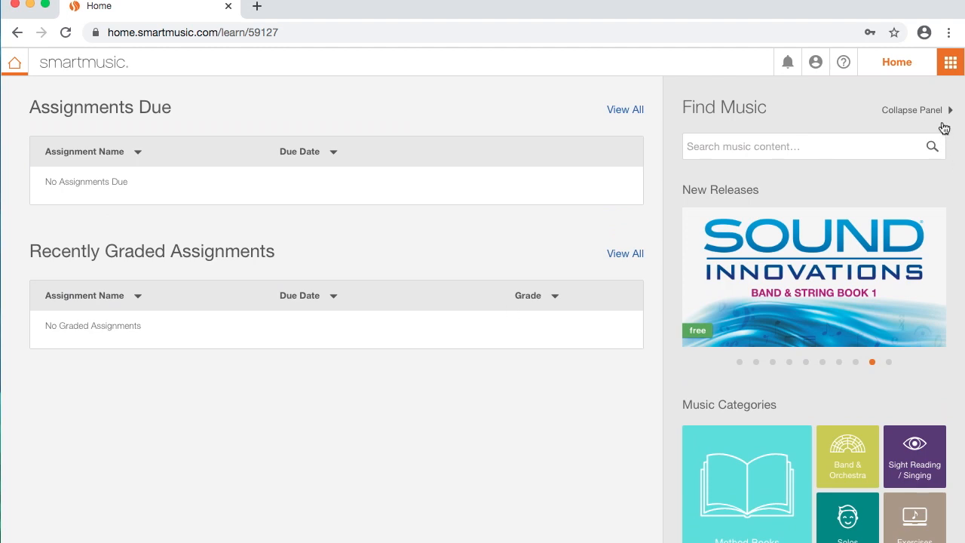
# Step: Show the SmartMusic areas menu and scroll the home page down toward the method books
pyautogui.click(950, 62)
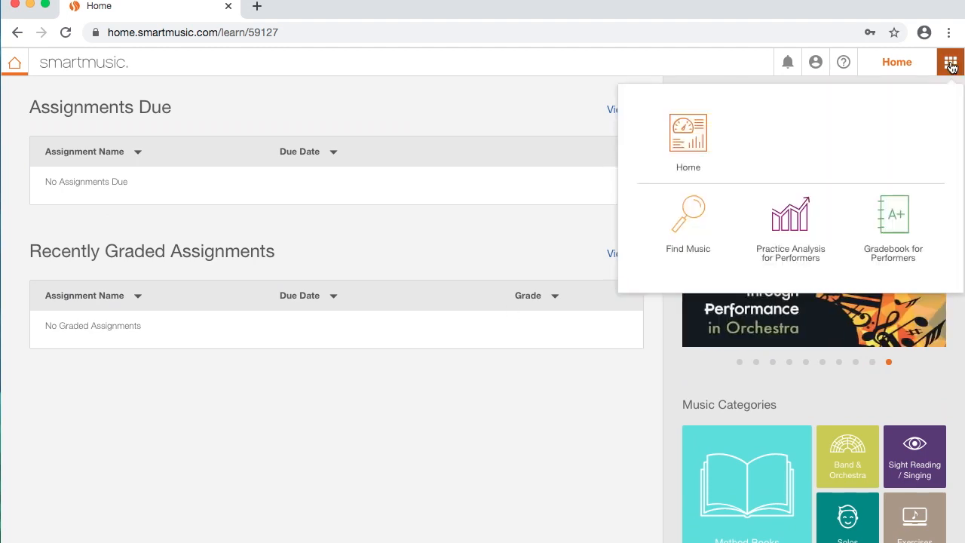
pyautogui.moveTo(952, 62)
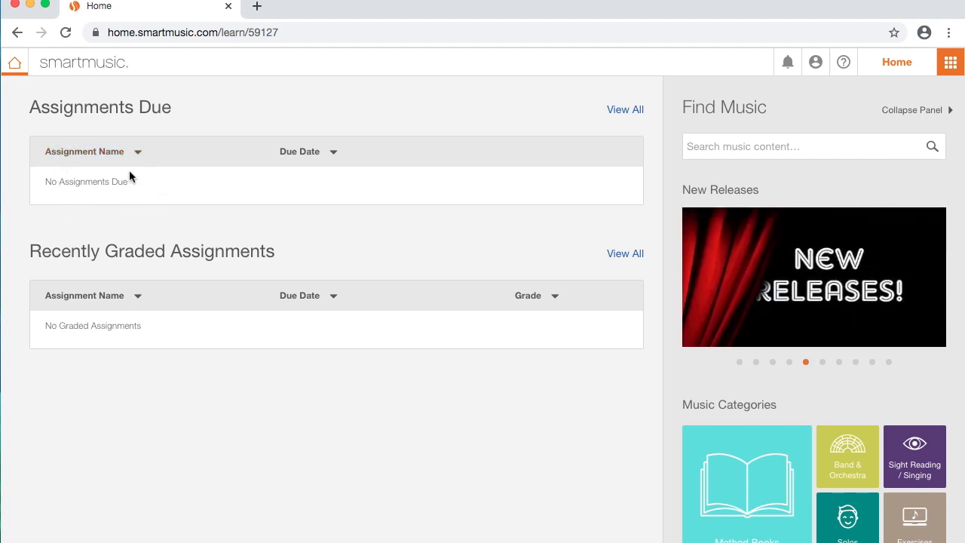
pyautogui.moveTo(142, 189)
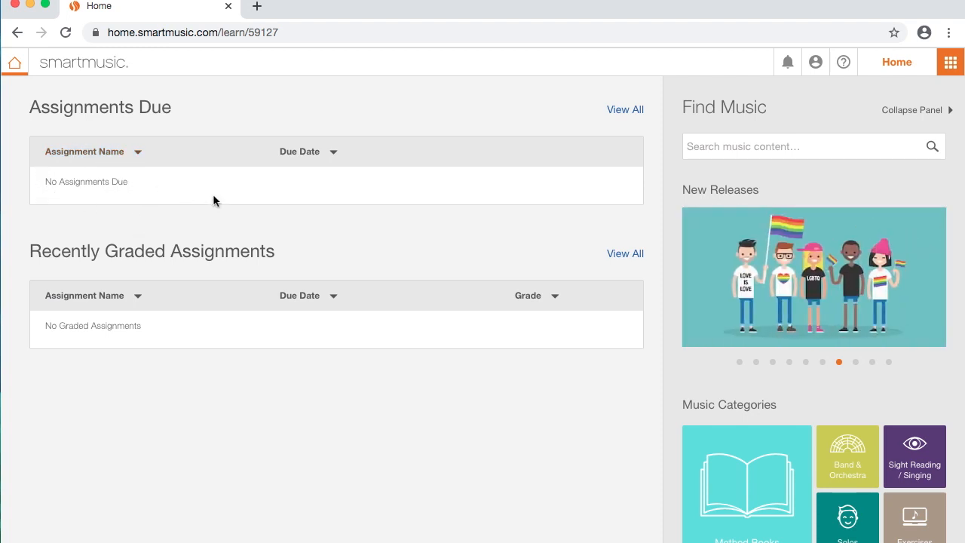
pyautogui.scroll(-3)
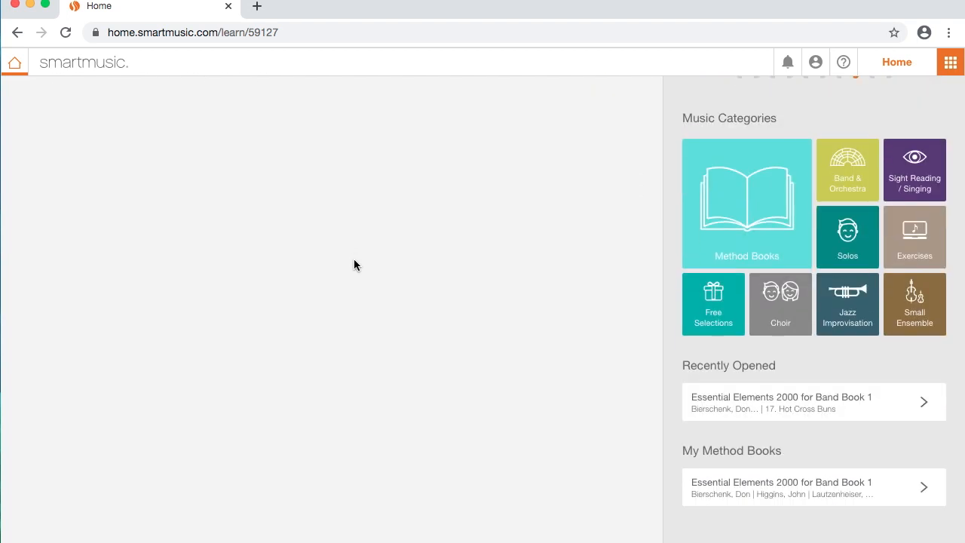
pyautogui.moveTo(751, 456)
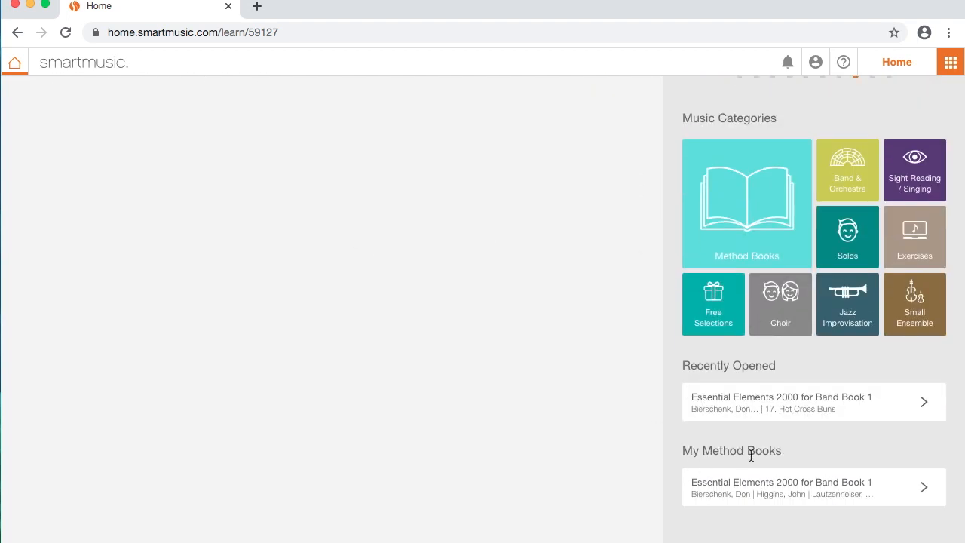
pyautogui.moveTo(808, 493)
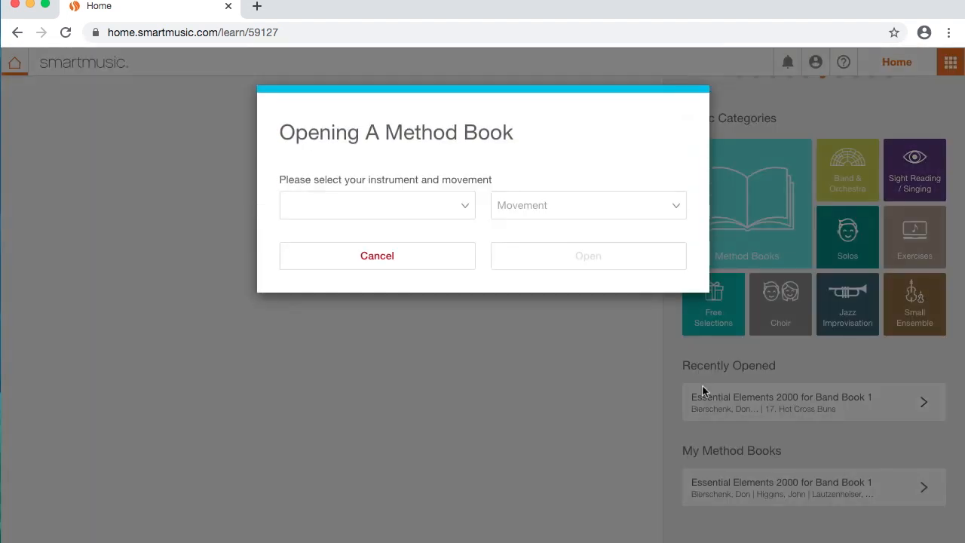
pyautogui.moveTo(510, 158)
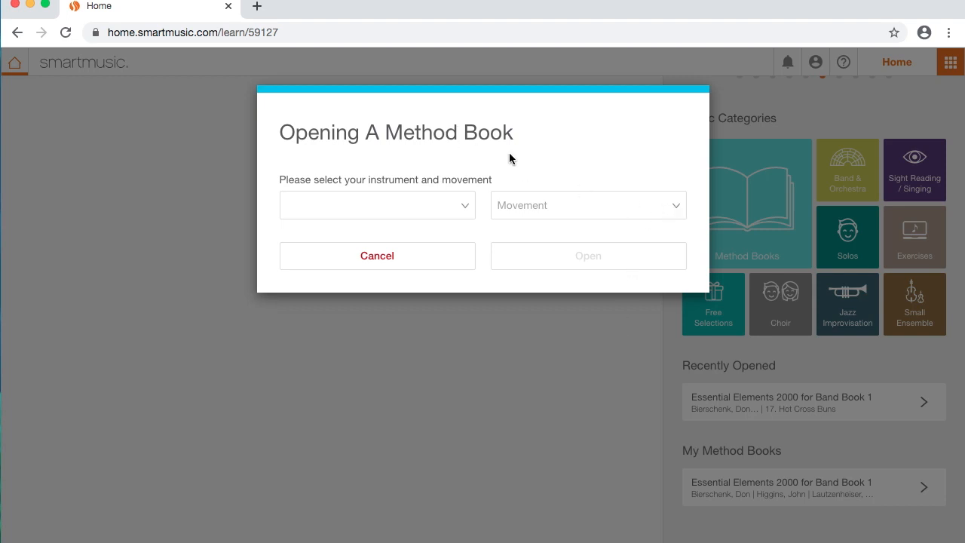
# Step: Choose movement 17. Hot Cross Buns from the Movement list and open it for Bb Trumpet
pyautogui.click(377, 205)
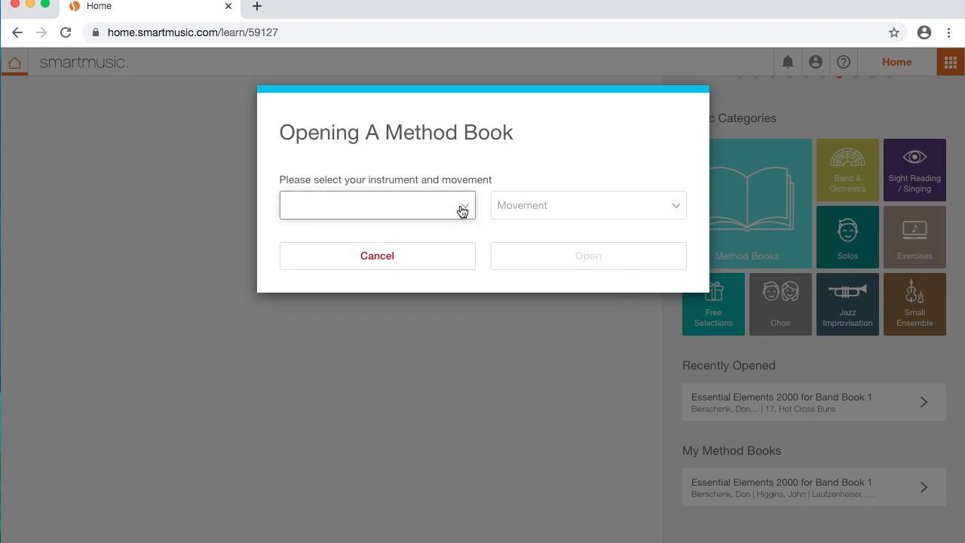
pyautogui.click(377, 205)
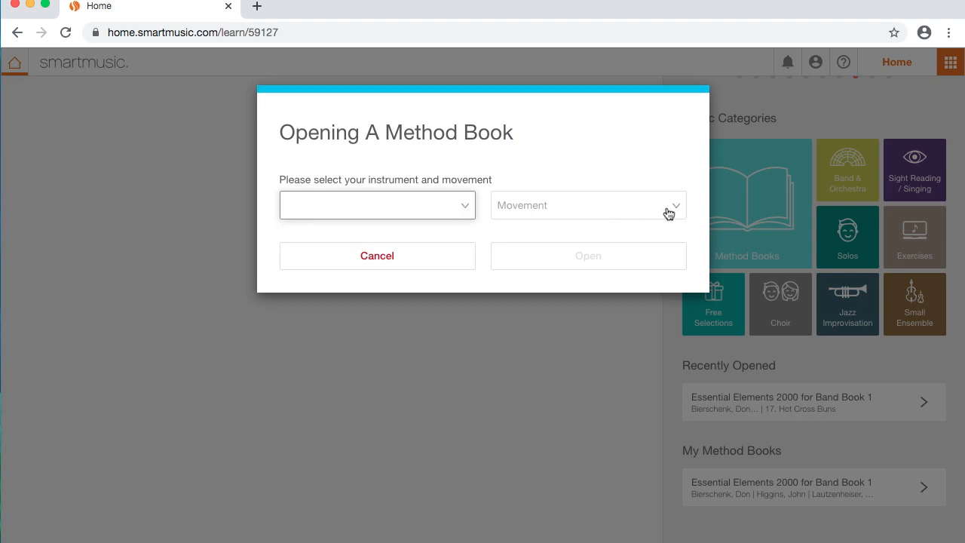
pyautogui.click(588, 205)
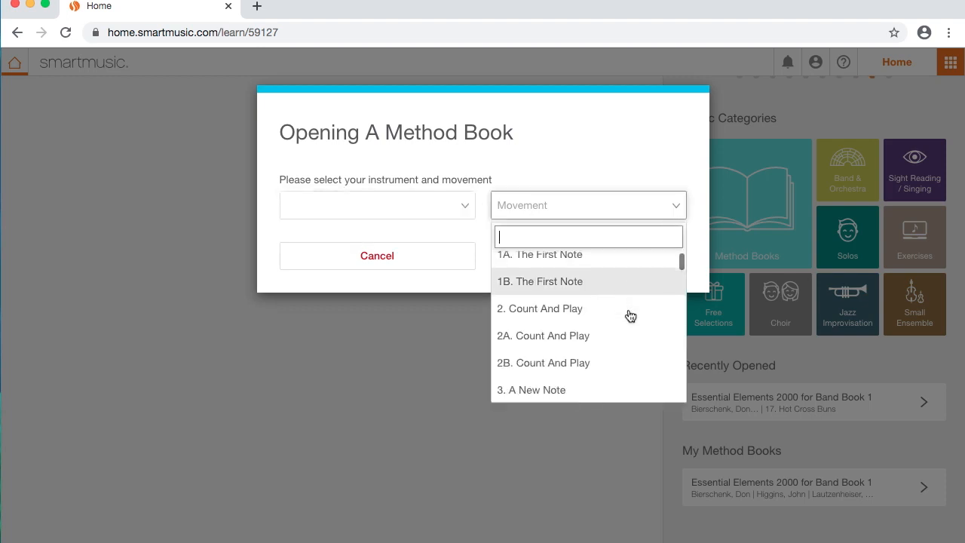
pyautogui.scroll(-3)
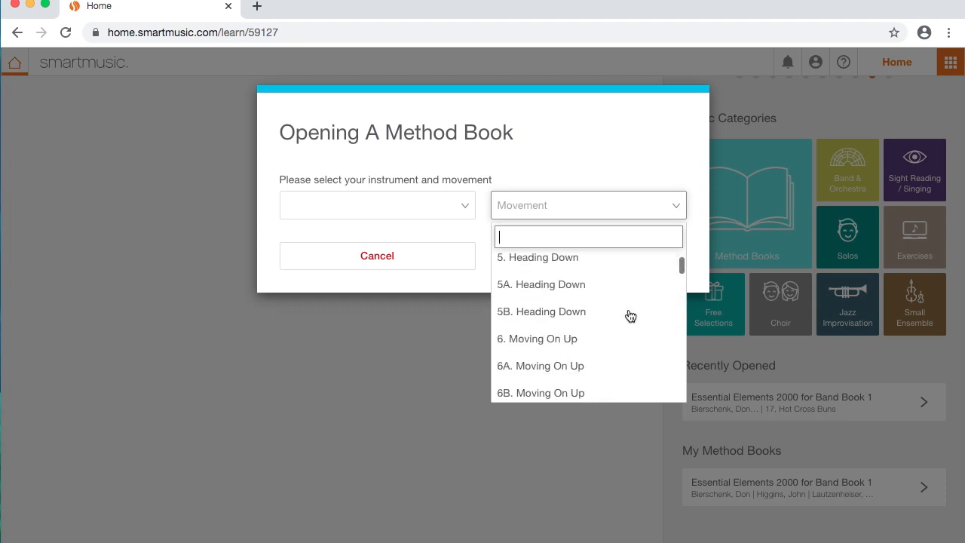
pyautogui.scroll(-3)
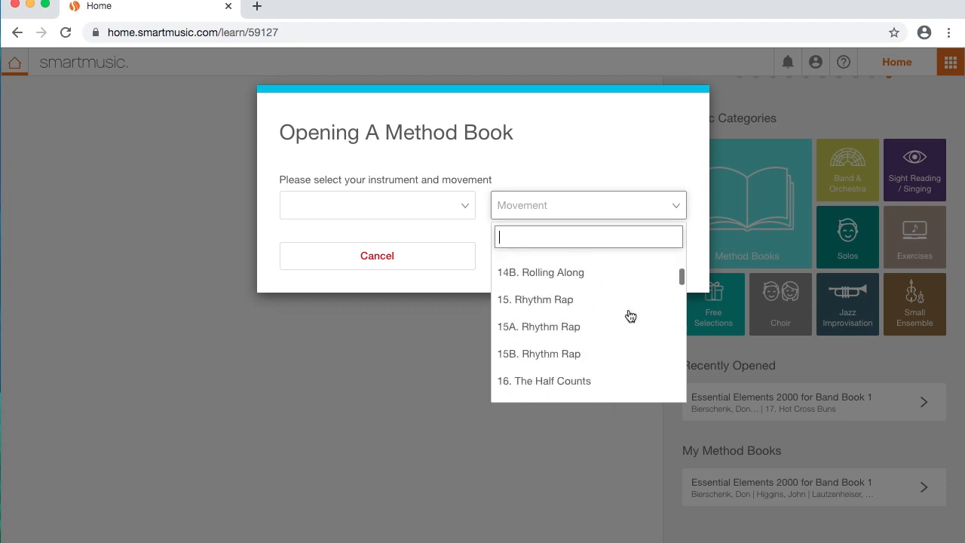
pyautogui.scroll(-3)
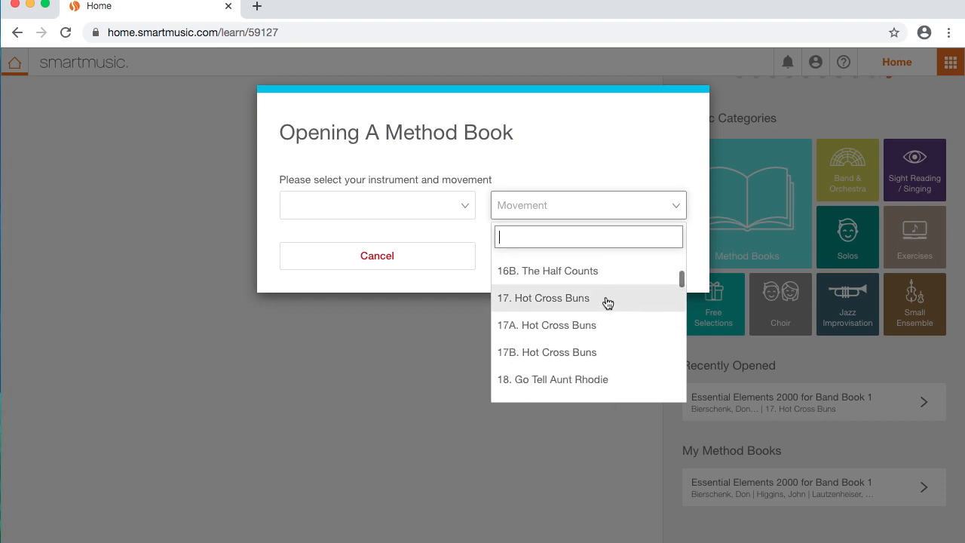
pyautogui.click(544, 299)
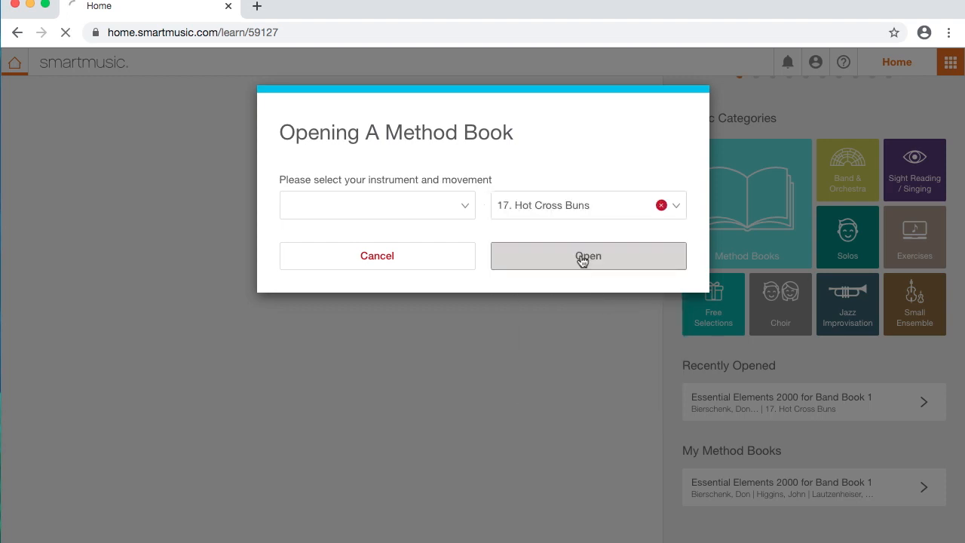
pyautogui.click(588, 257)
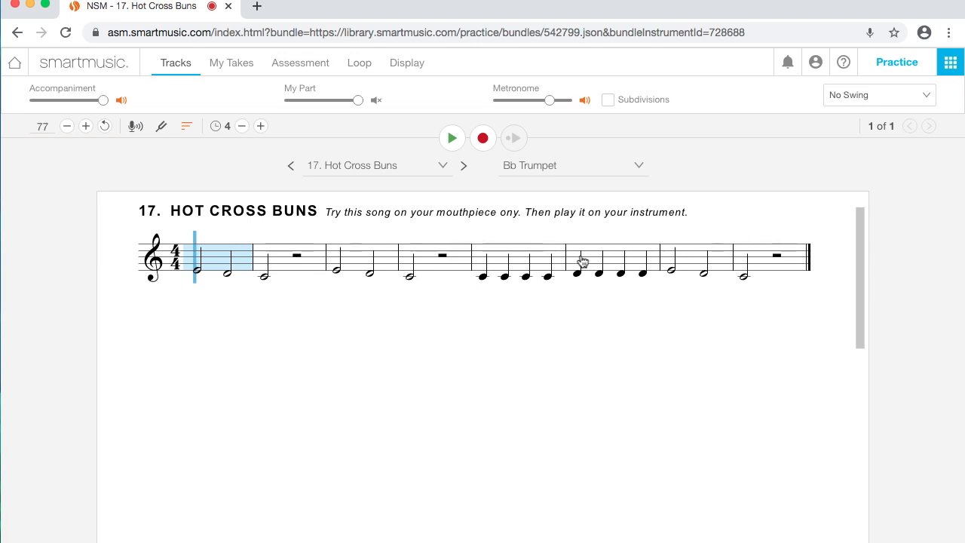
pyautogui.click(443, 165)
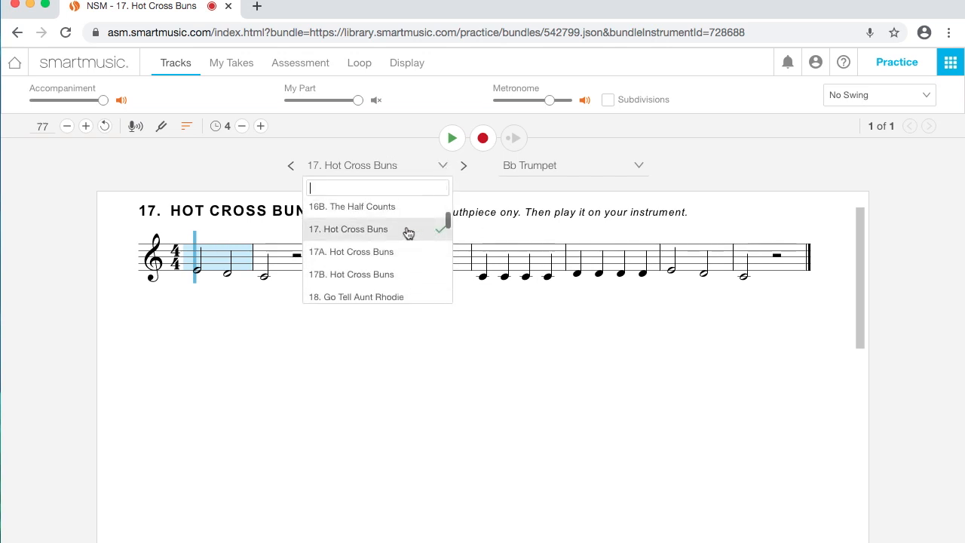
pyautogui.click(348, 230)
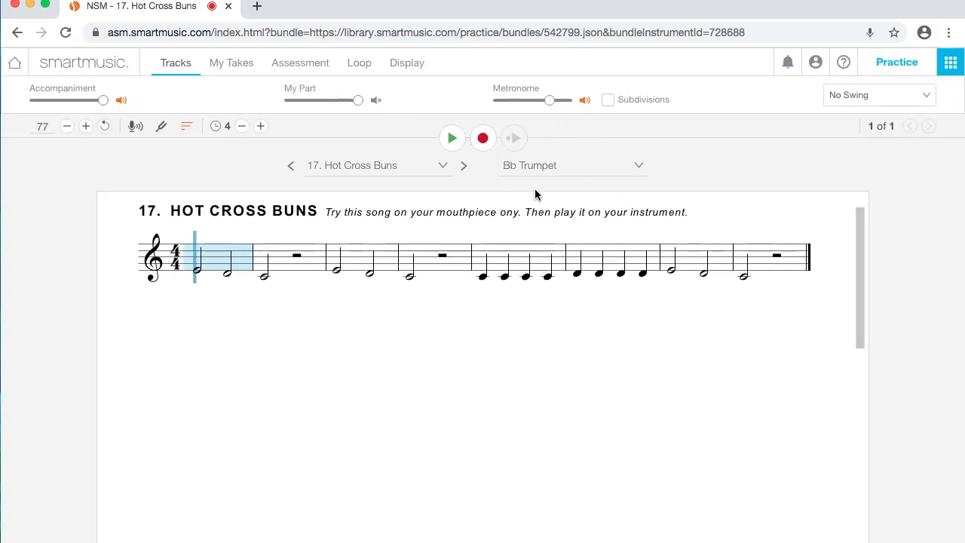
pyautogui.moveTo(510, 253)
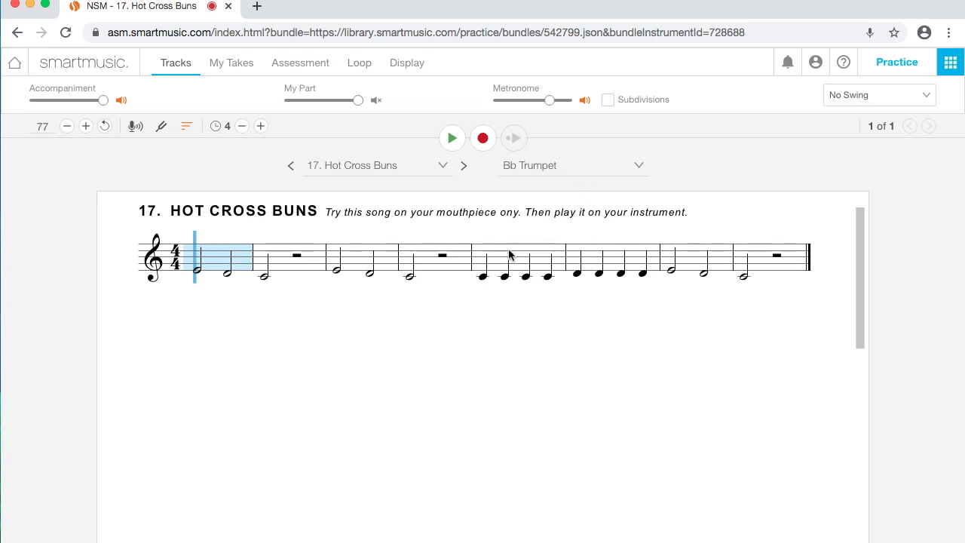
pyautogui.moveTo(199, 232)
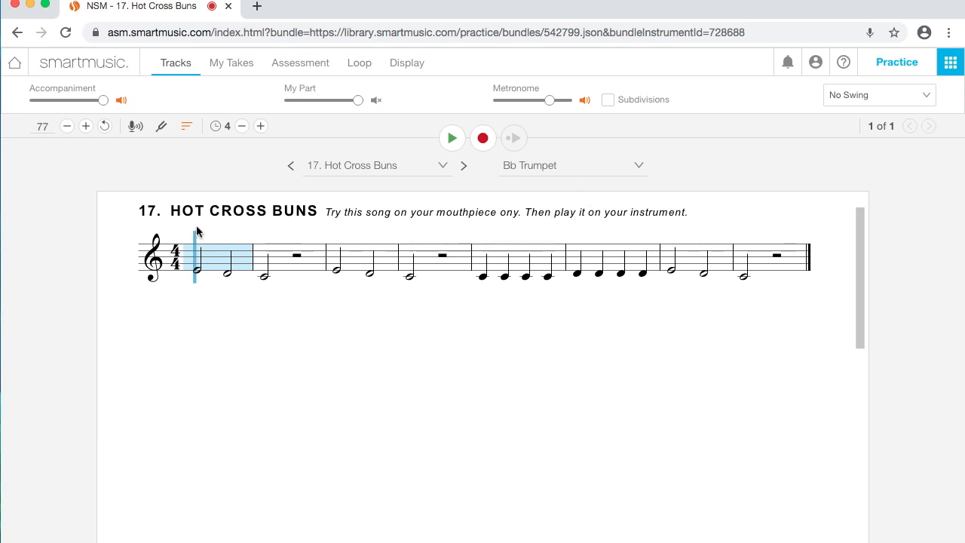
pyautogui.moveTo(197, 259)
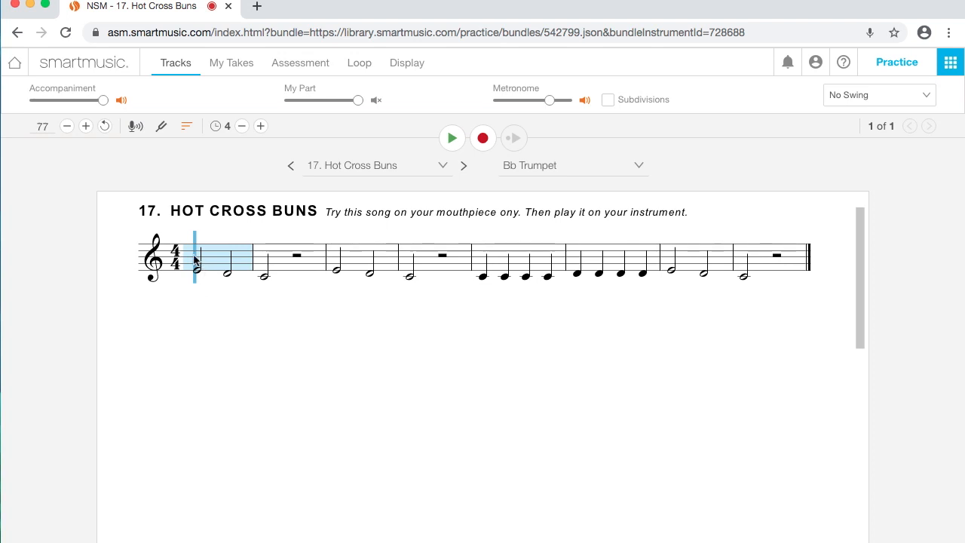
pyautogui.moveTo(220, 265)
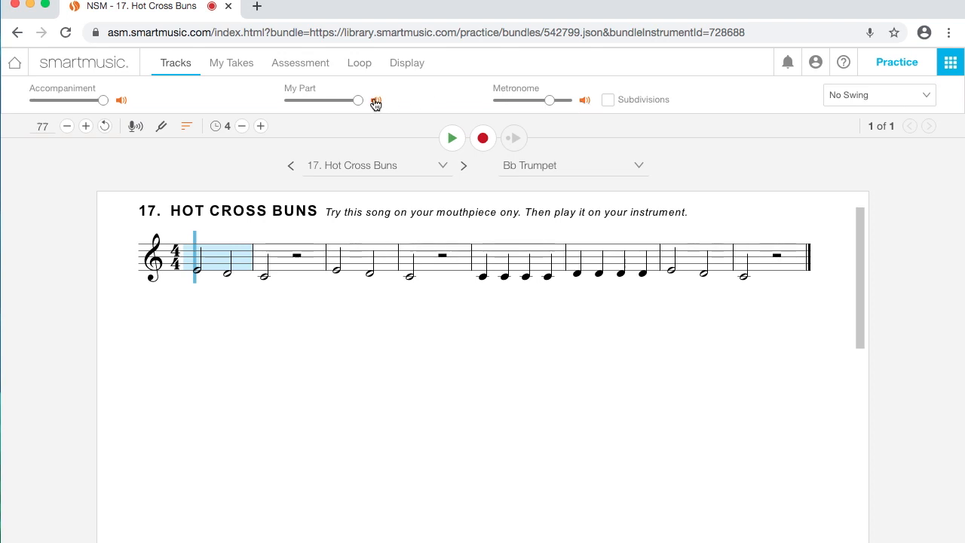
# Step: Nudge the practice tempo up and down, leaving it at 78
pyautogui.click(85, 127)
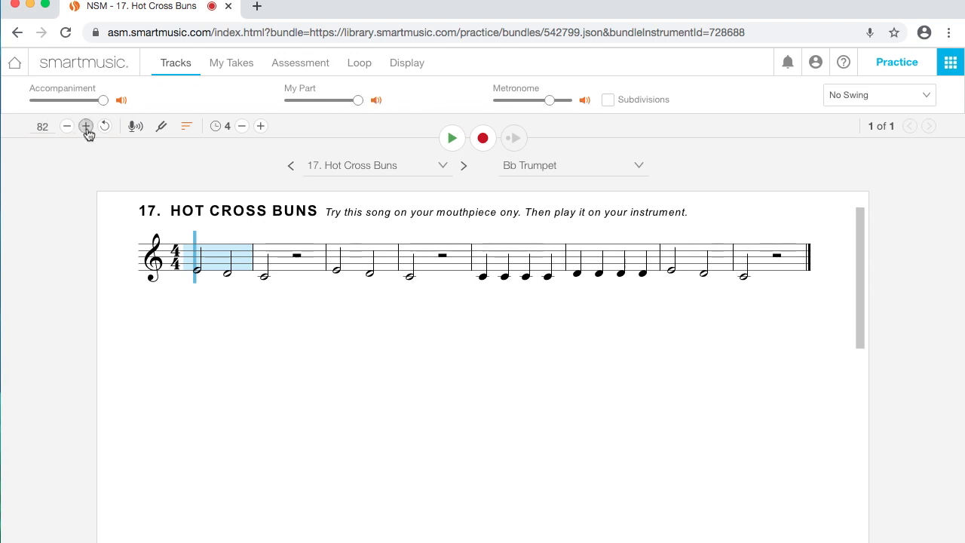
pyautogui.click(66, 126)
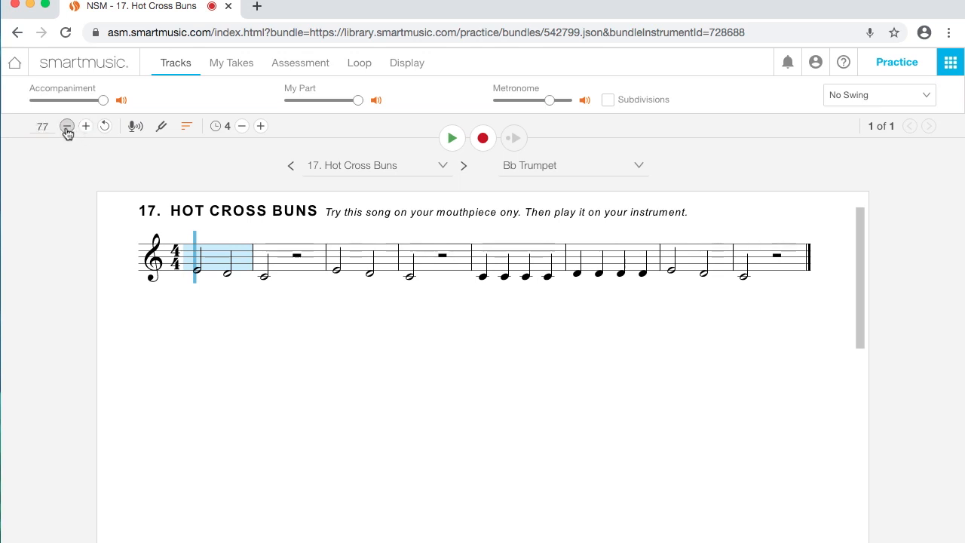
pyautogui.click(86, 127)
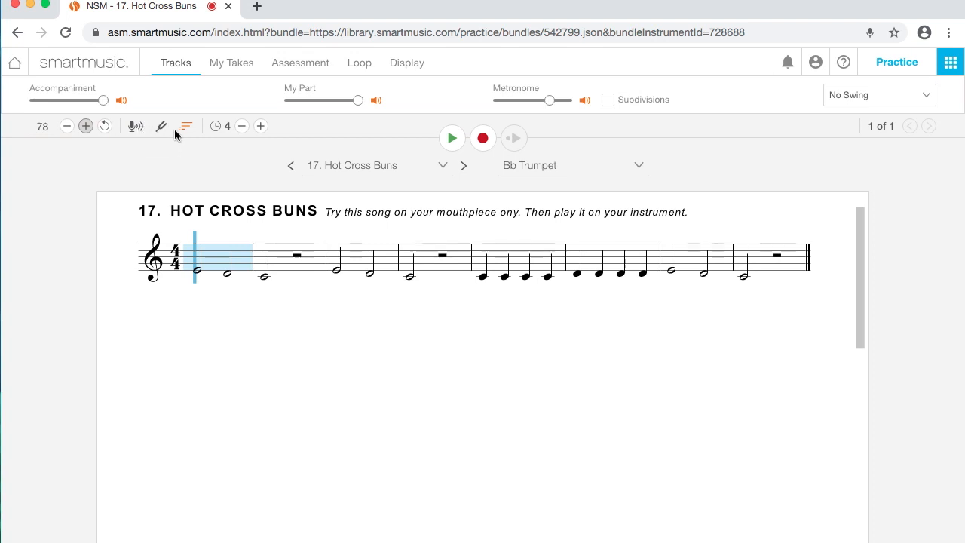
pyautogui.moveTo(218, 127)
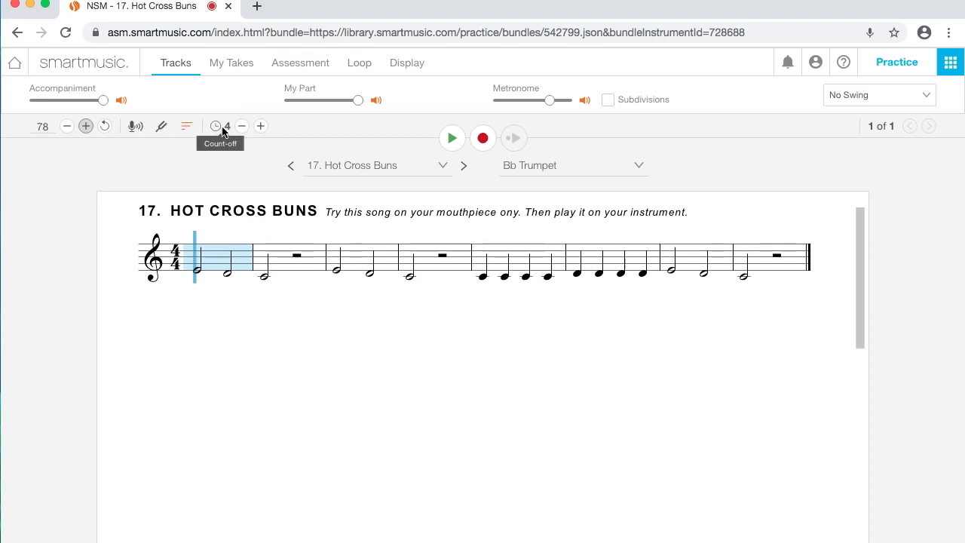
pyautogui.moveTo(453, 139)
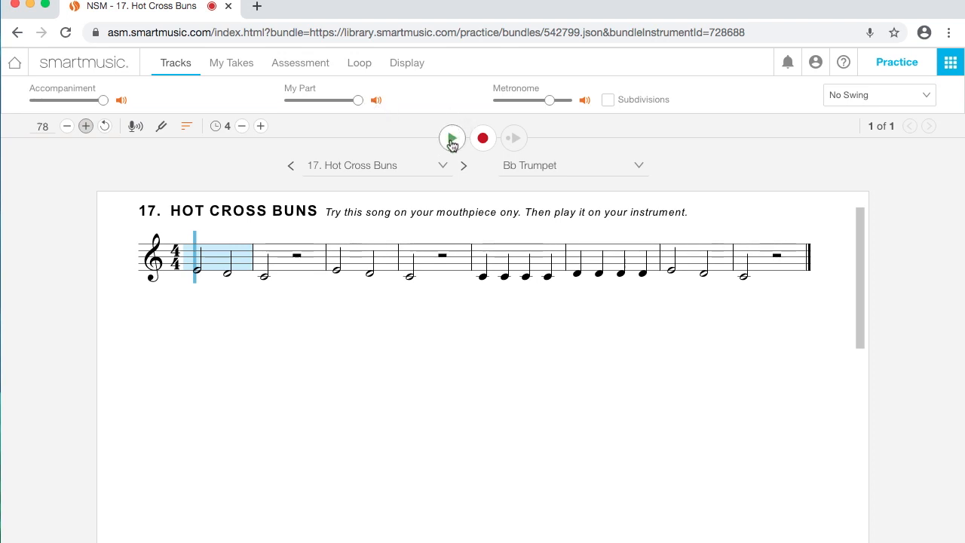
# Step: Play the exercise at tempo 78 and toggle the accompaniment audio during playback
pyautogui.click(453, 139)
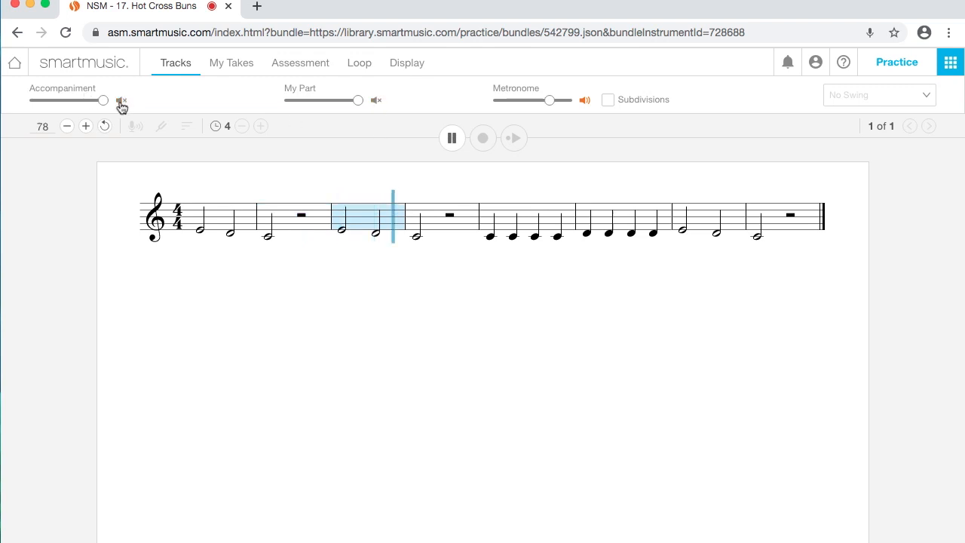
pyautogui.click(377, 99)
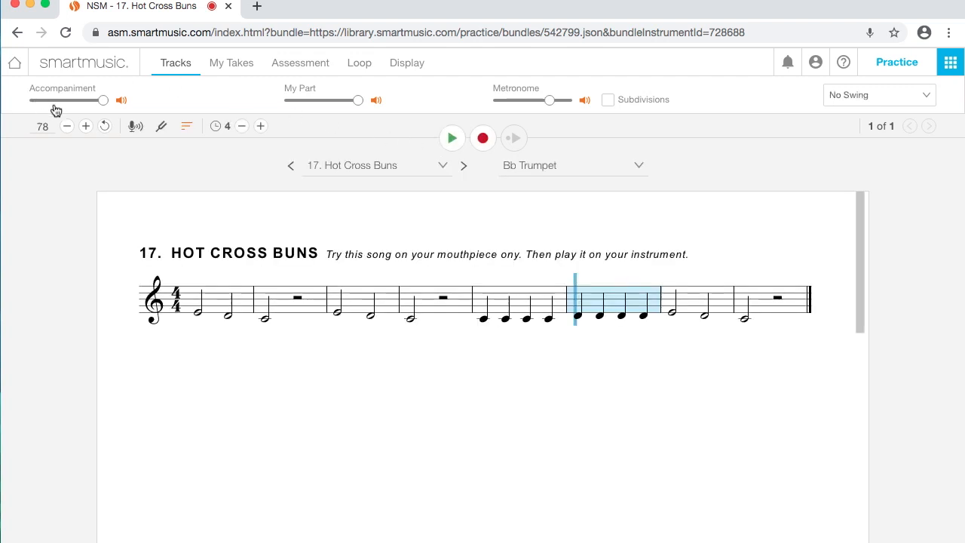
pyautogui.moveTo(284, 109)
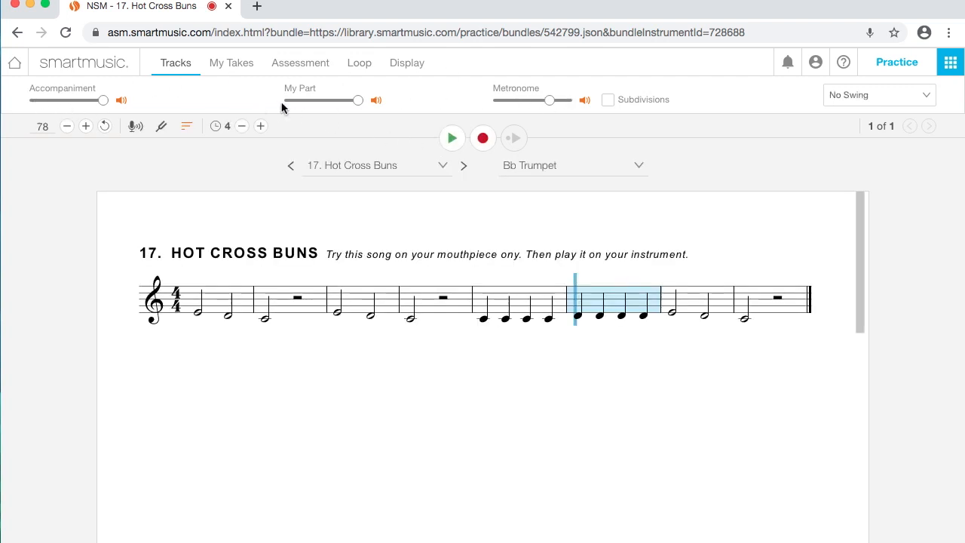
pyautogui.moveTo(927, 97)
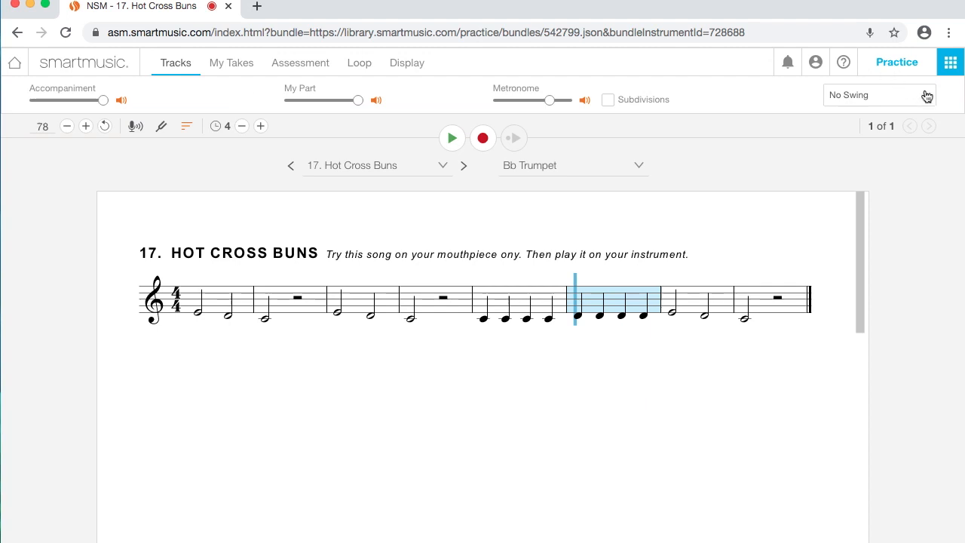
# Step: Keep No Swing from the swing options and reset the start position to measure one
pyautogui.click(877, 94)
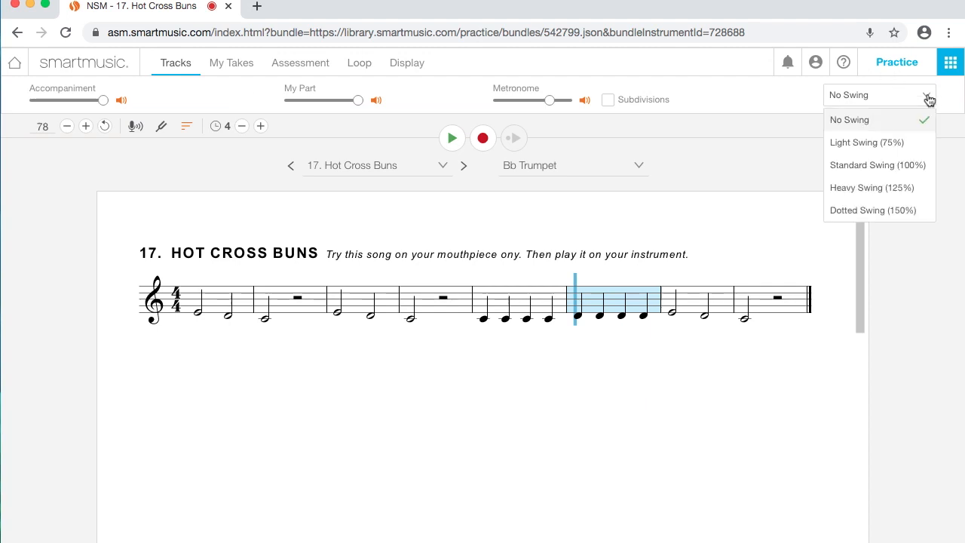
pyautogui.moveTo(930, 100)
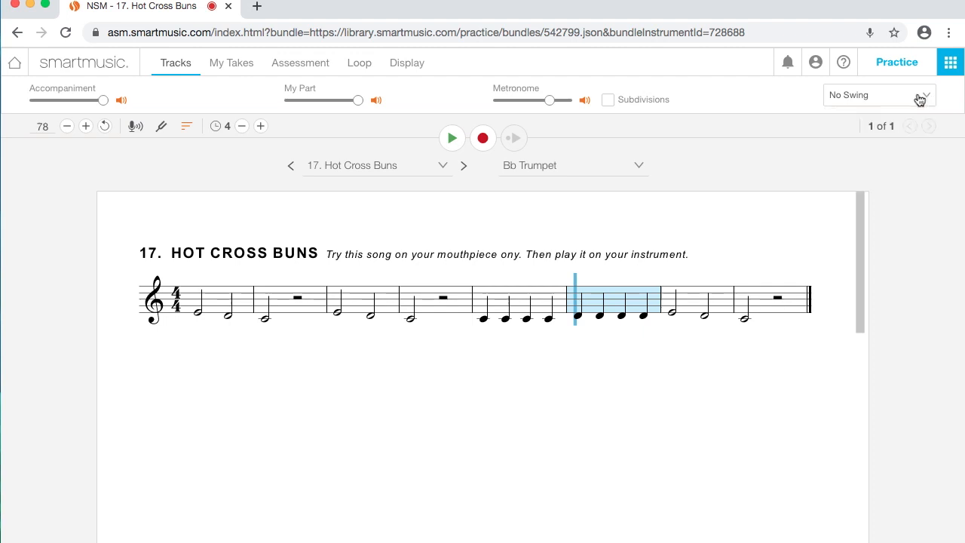
pyautogui.moveTo(167, 247)
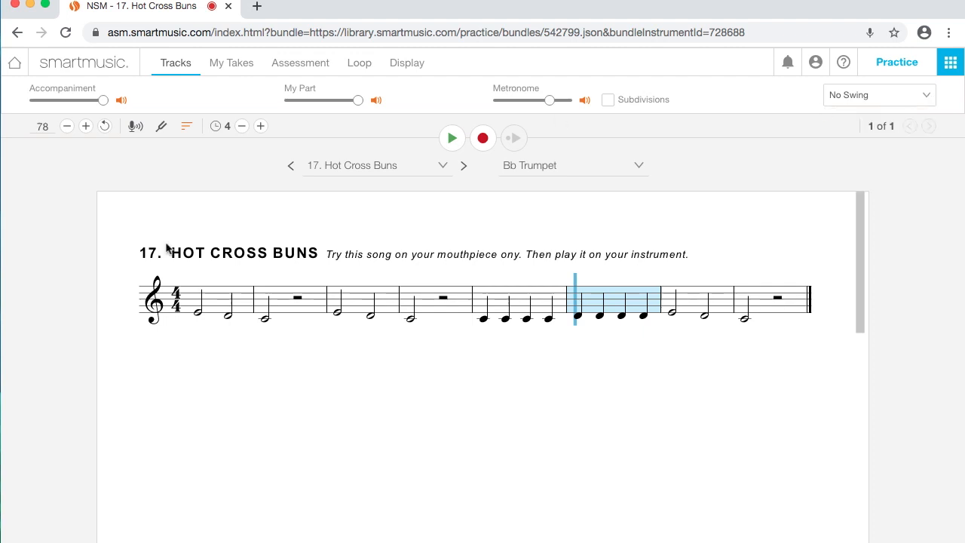
pyautogui.moveTo(223, 94)
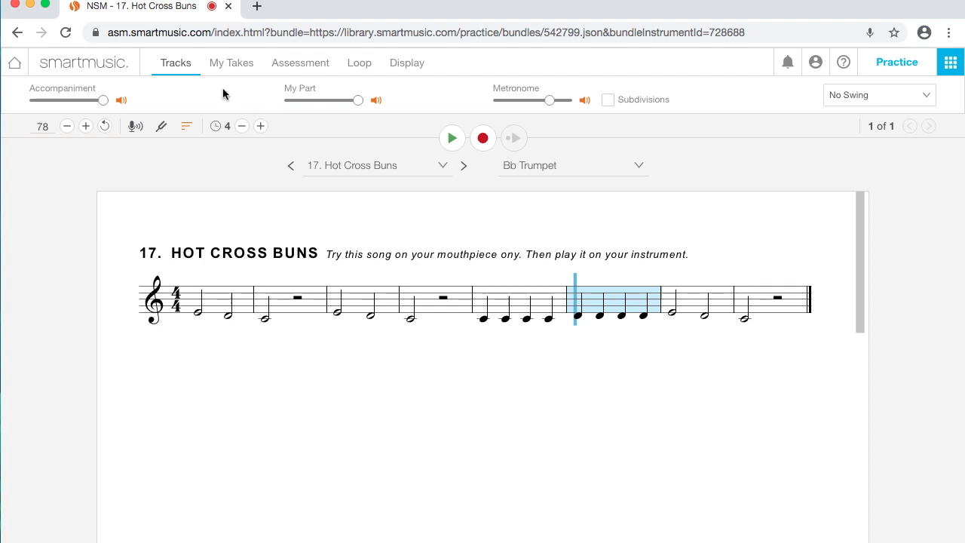
pyautogui.moveTo(199, 273)
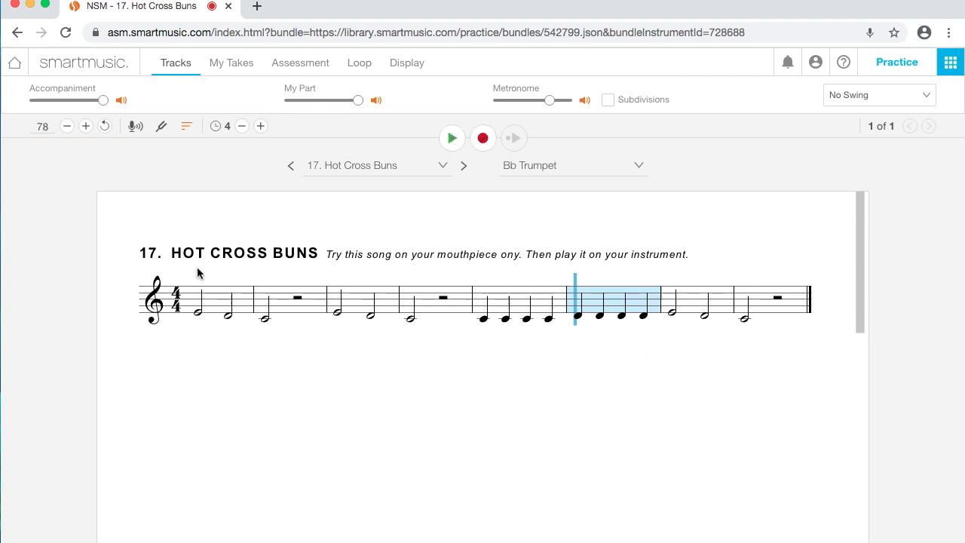
pyautogui.click(483, 139)
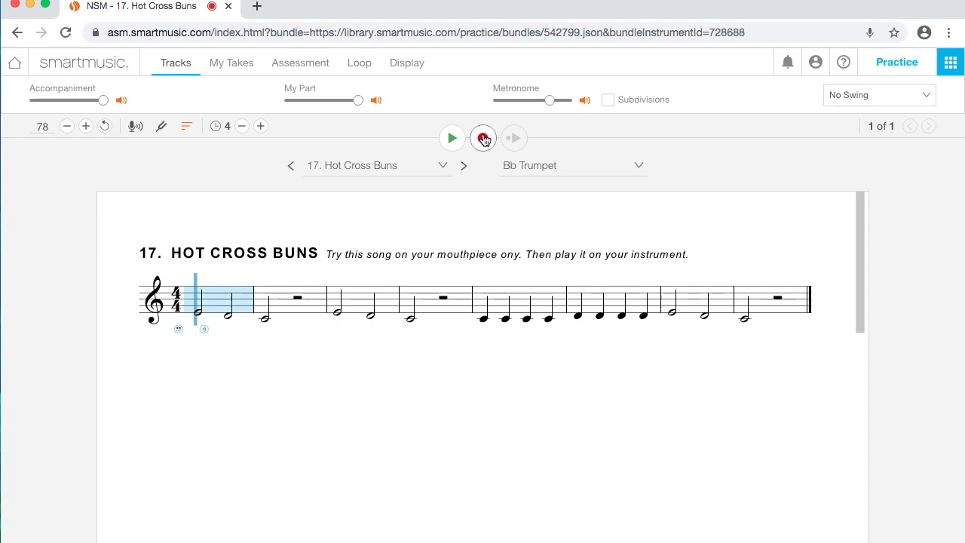
# Step: Start recording, pass the microphone test in Prepare to record, and begin the take
pyautogui.click(482, 138)
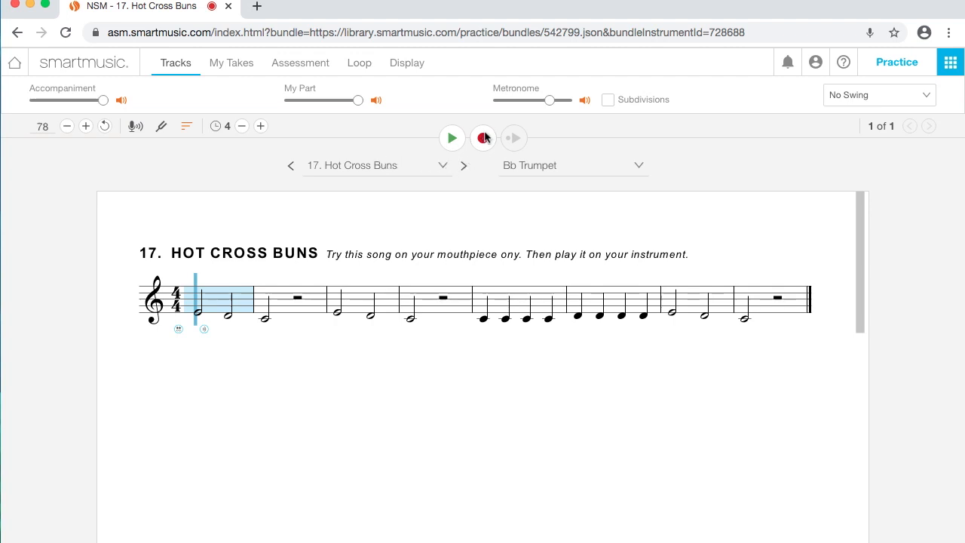
pyautogui.click(482, 137)
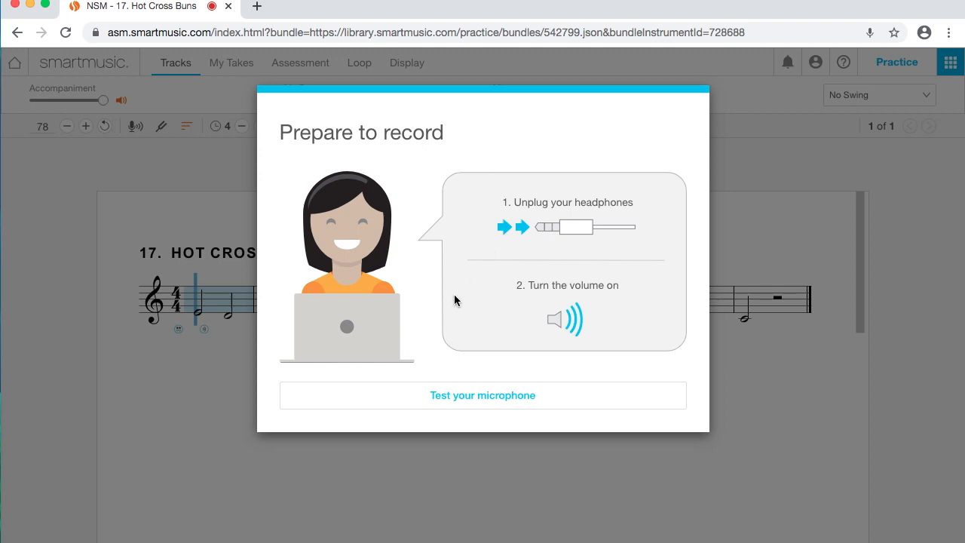
pyautogui.moveTo(482, 395)
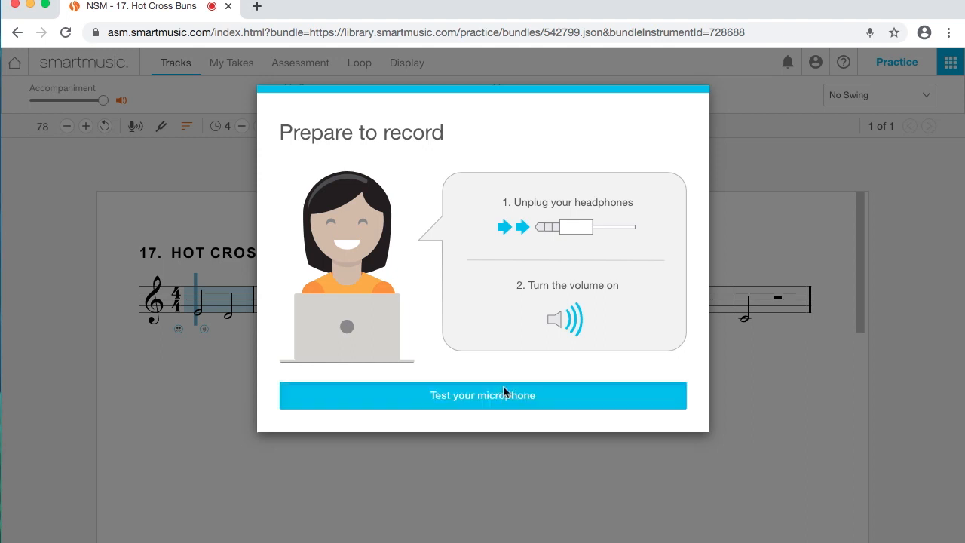
pyautogui.click(483, 396)
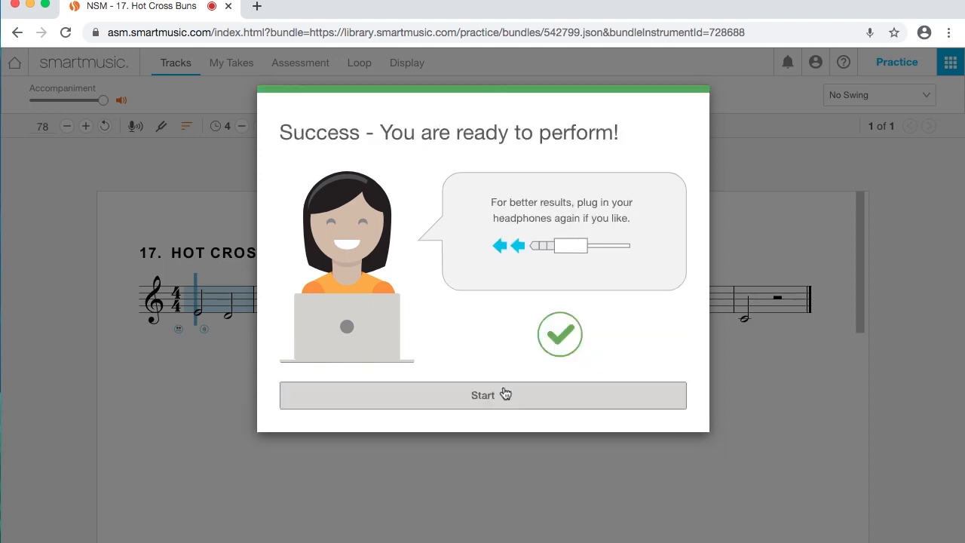
pyautogui.click(482, 395)
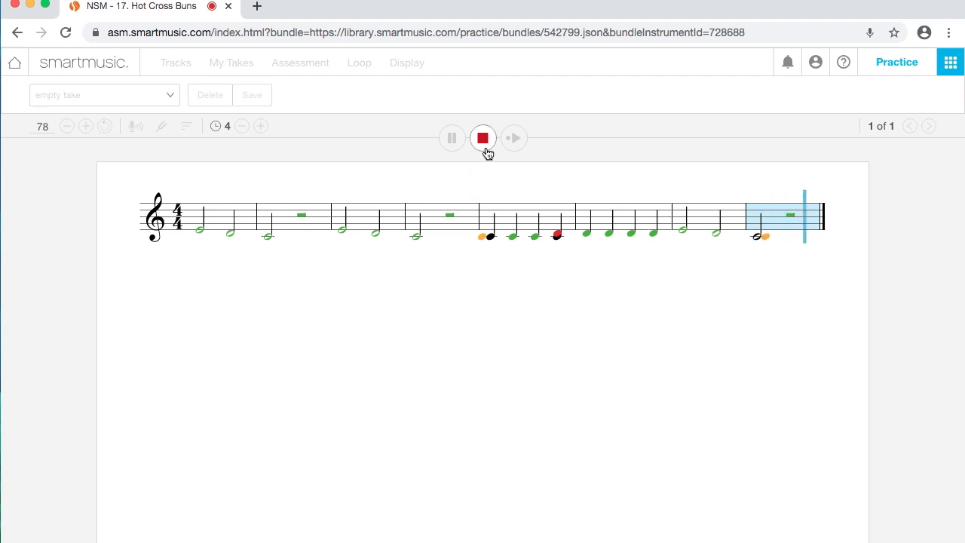
# Step: Stop recording at the end, producing take '1 - 85% - 78 bpm'
pyautogui.click(482, 137)
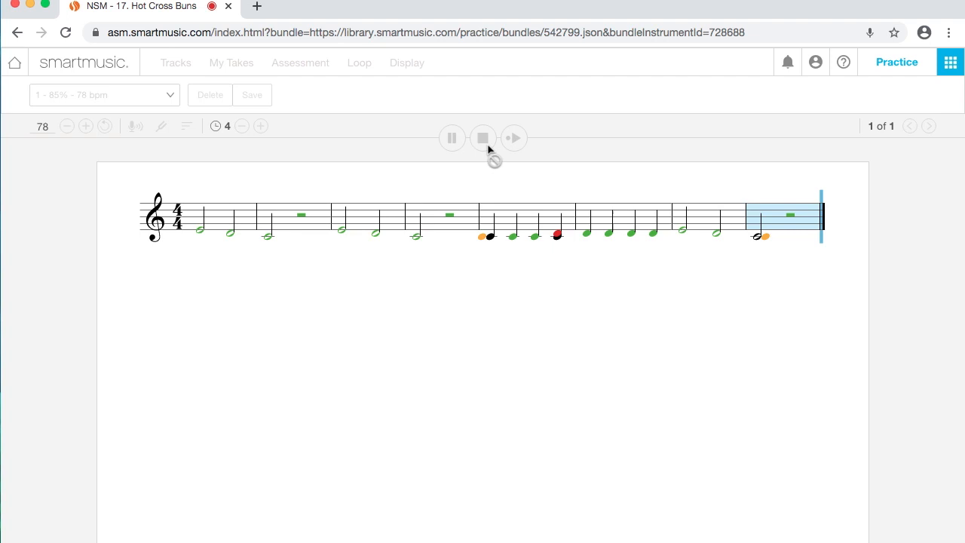
pyautogui.click(483, 138)
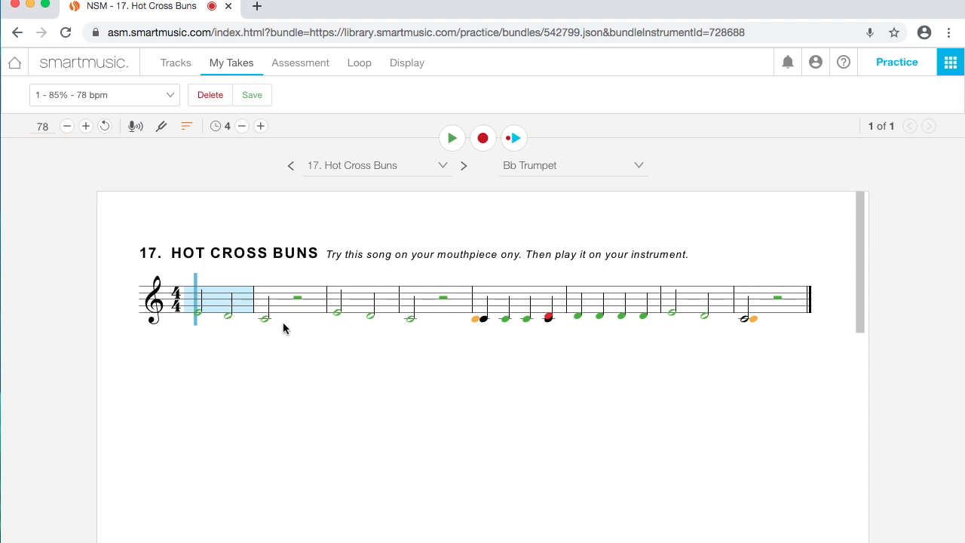
pyautogui.moveTo(399, 329)
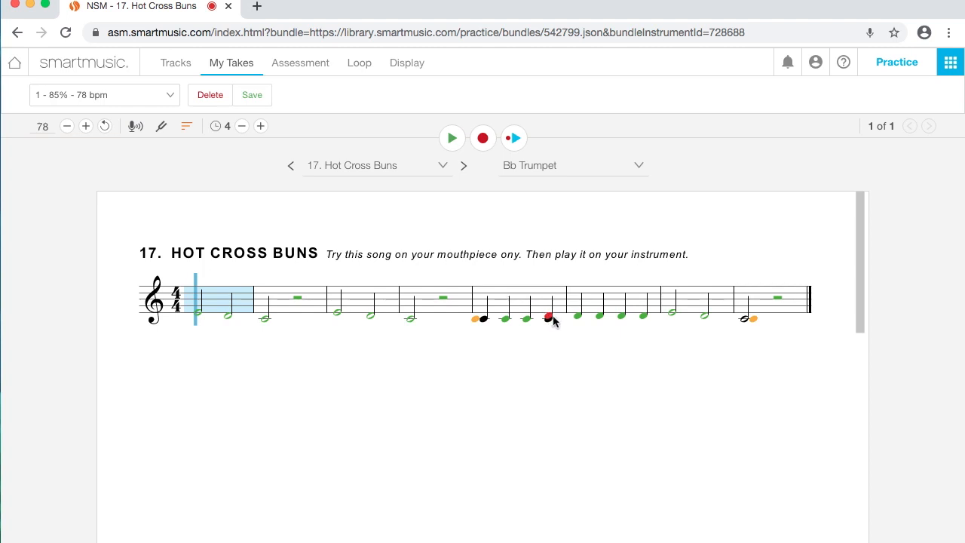
pyautogui.moveTo(546, 317)
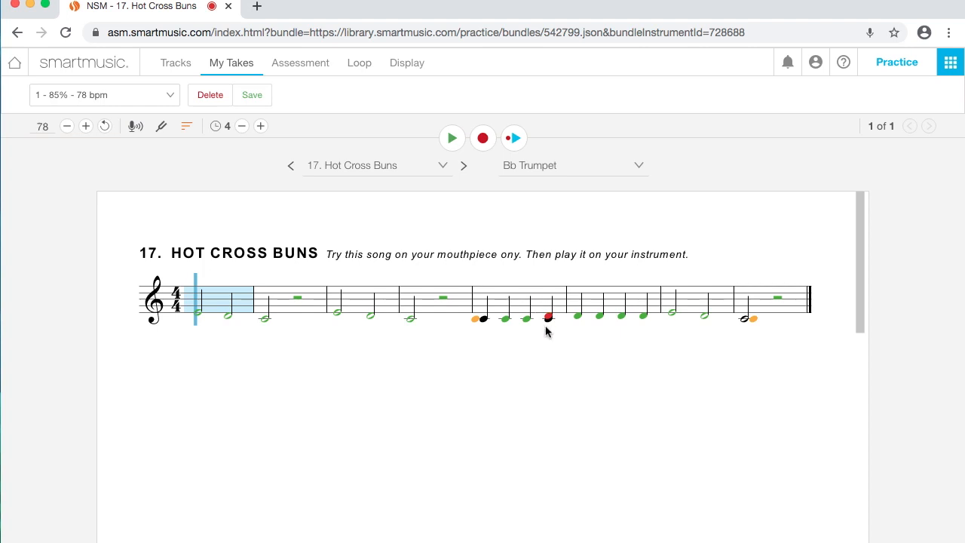
pyautogui.moveTo(552, 320)
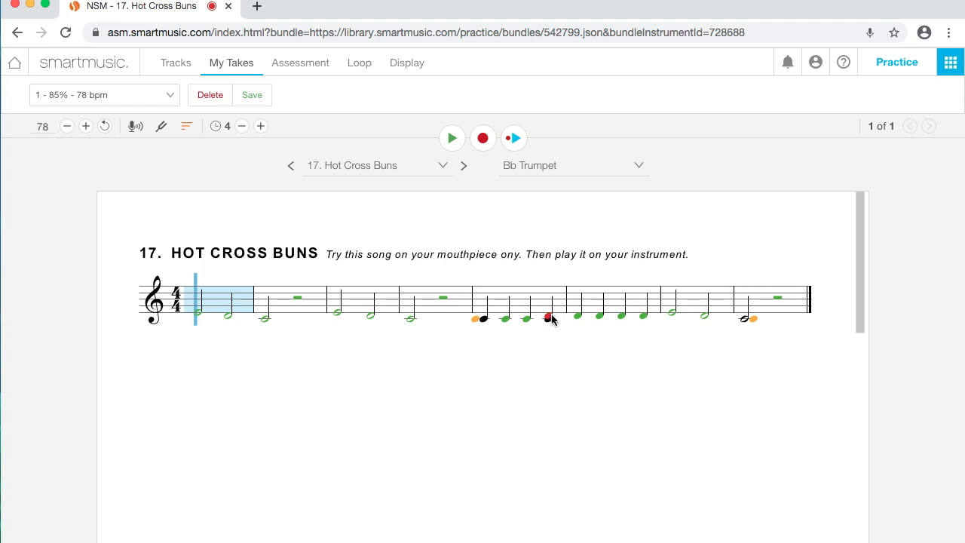
pyautogui.moveTo(618, 335)
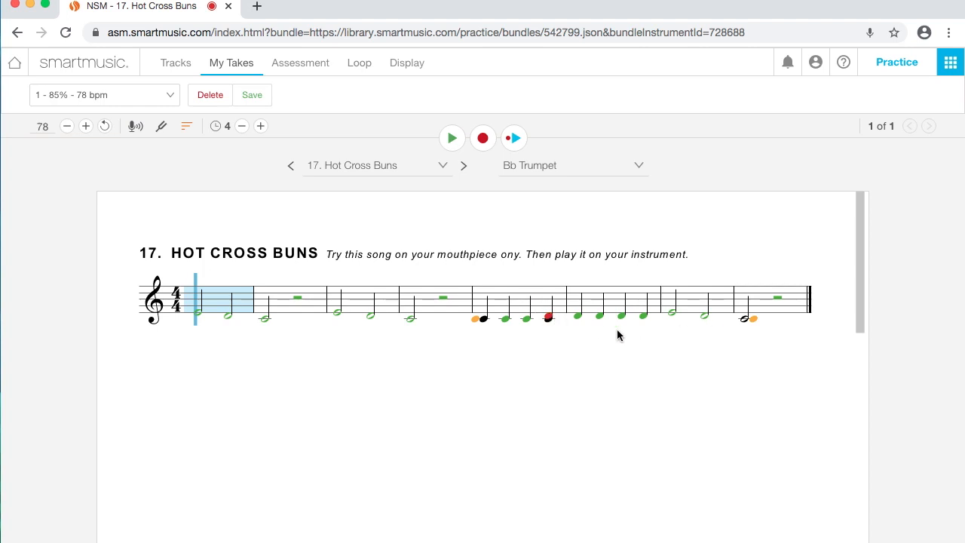
pyautogui.moveTo(752, 345)
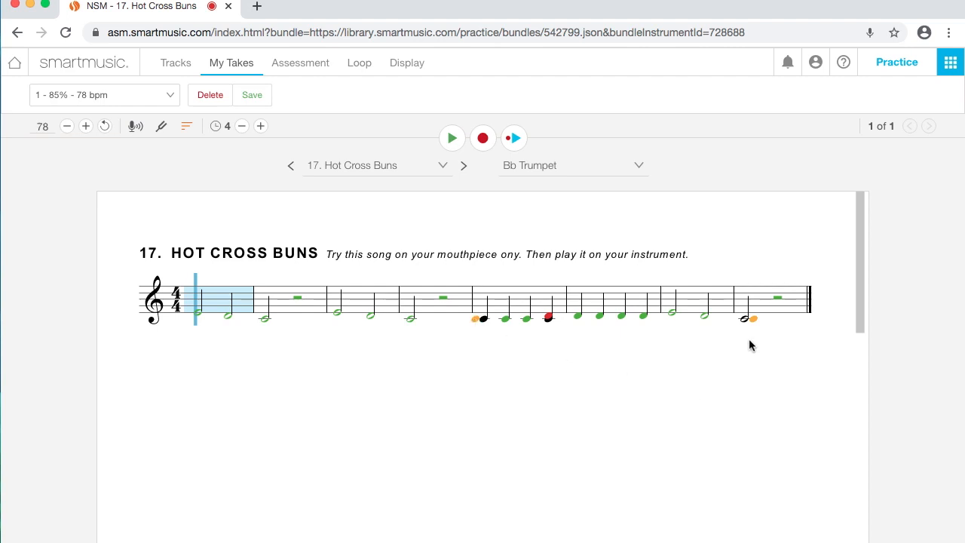
pyautogui.moveTo(410, 232)
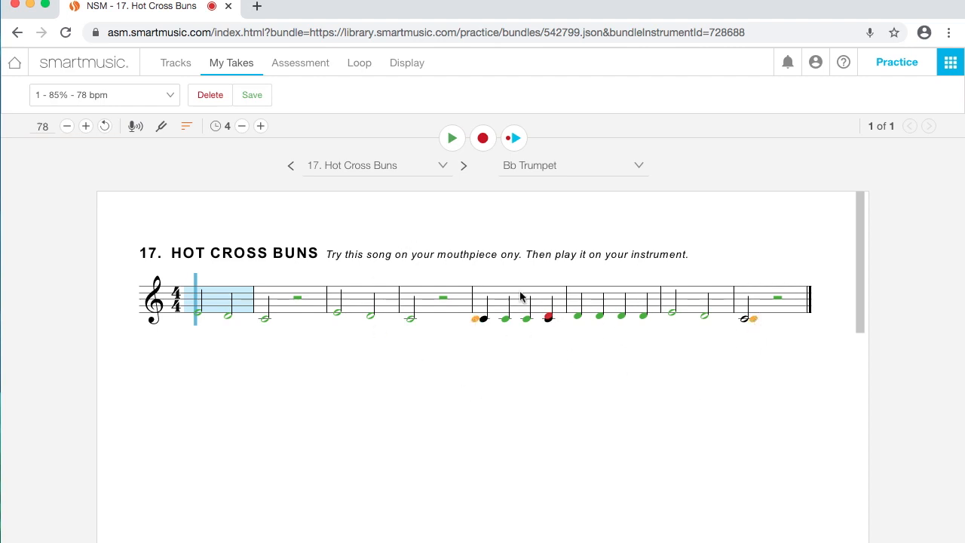
# Step: Switch to the Assessment settings for the 85% take
pyautogui.click(300, 63)
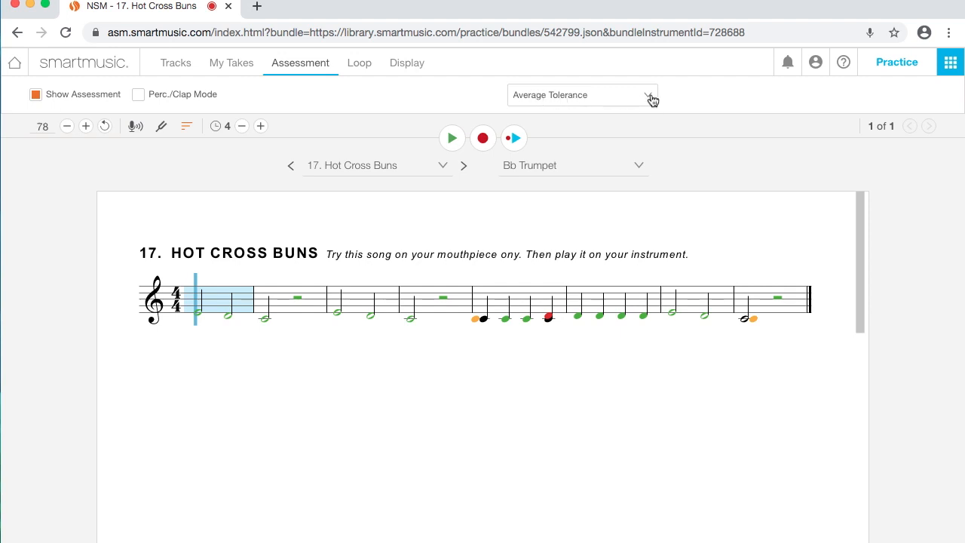
pyautogui.click(581, 94)
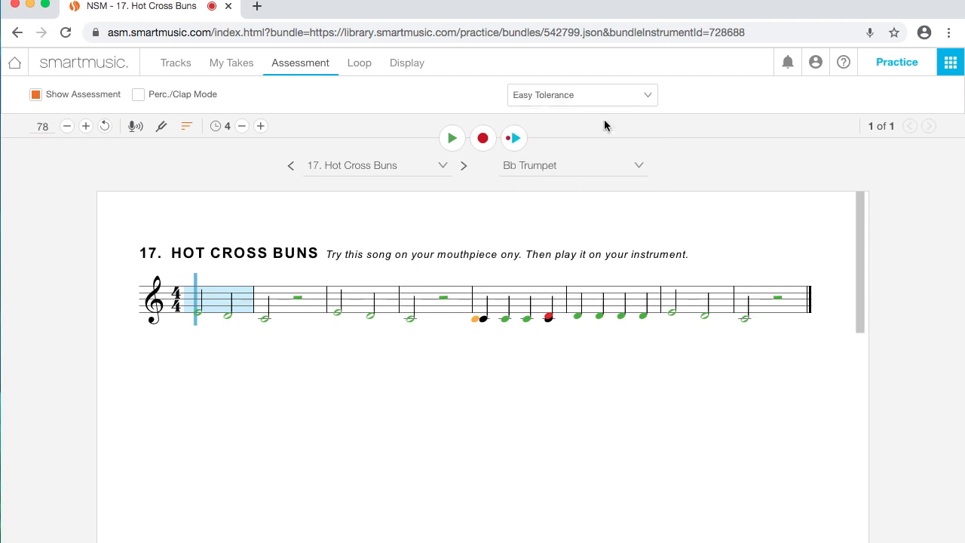
pyautogui.moveTo(630, 142)
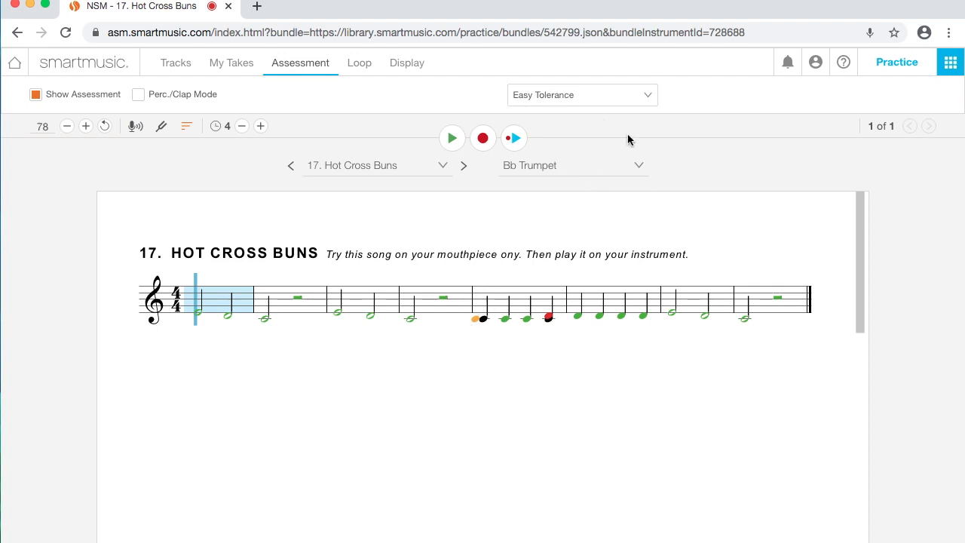
pyautogui.click(582, 94)
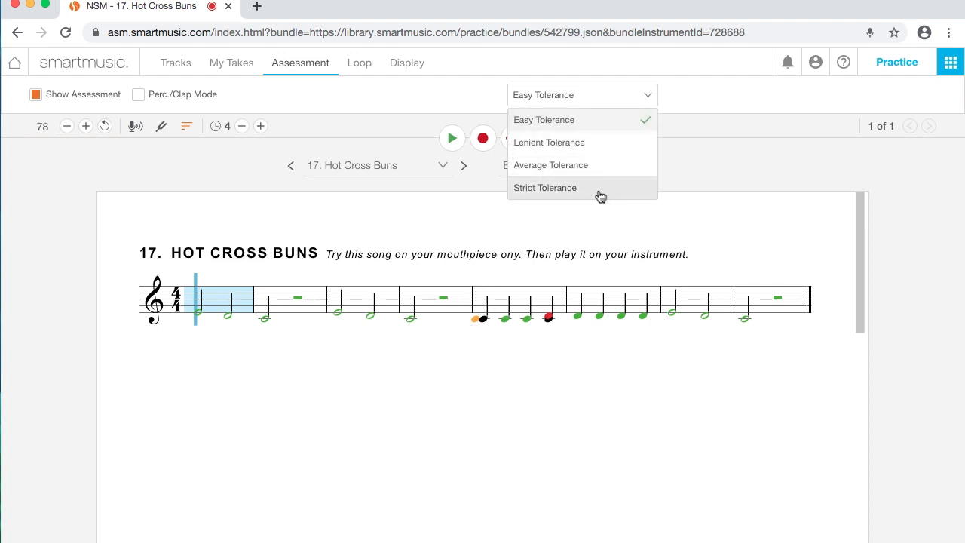
pyautogui.click(545, 187)
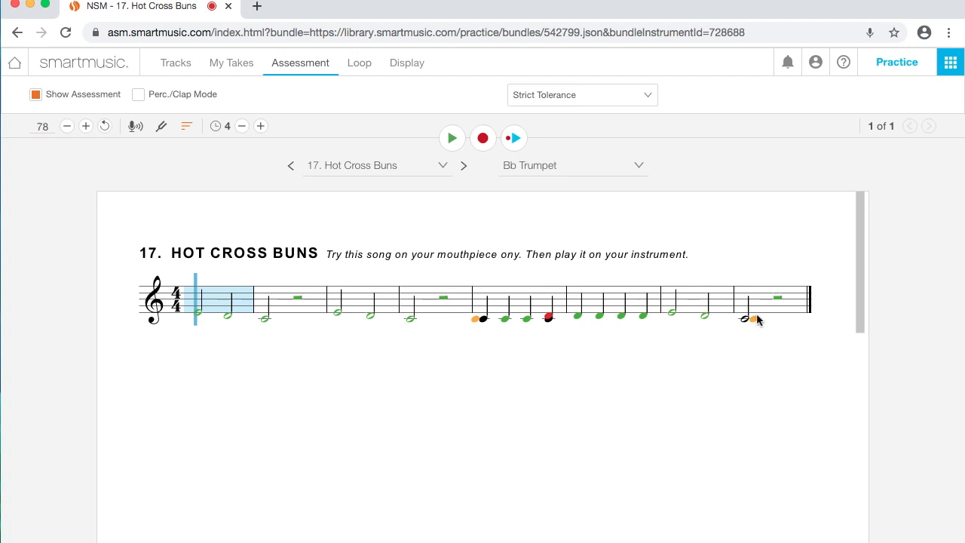
pyautogui.click(582, 93)
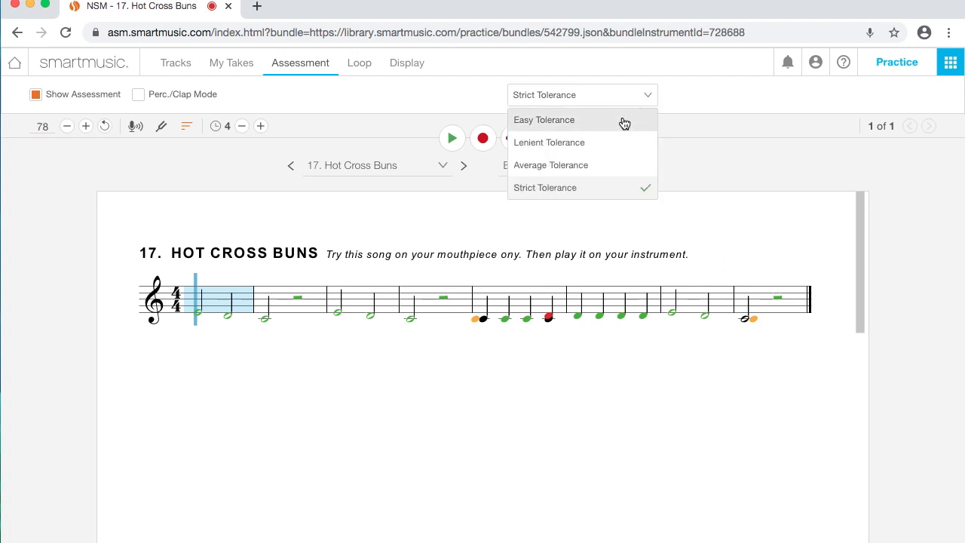
pyautogui.click(543, 120)
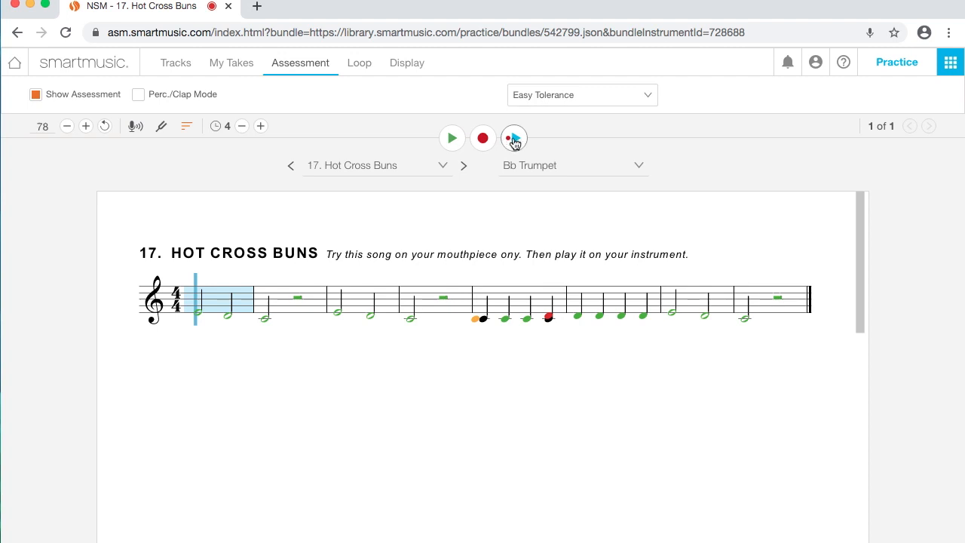
pyautogui.click(513, 139)
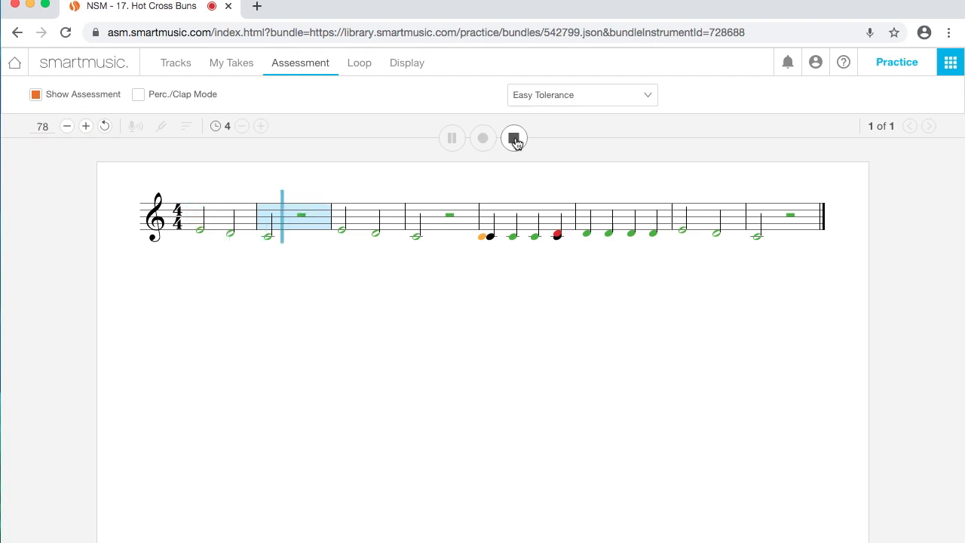
pyautogui.click(513, 138)
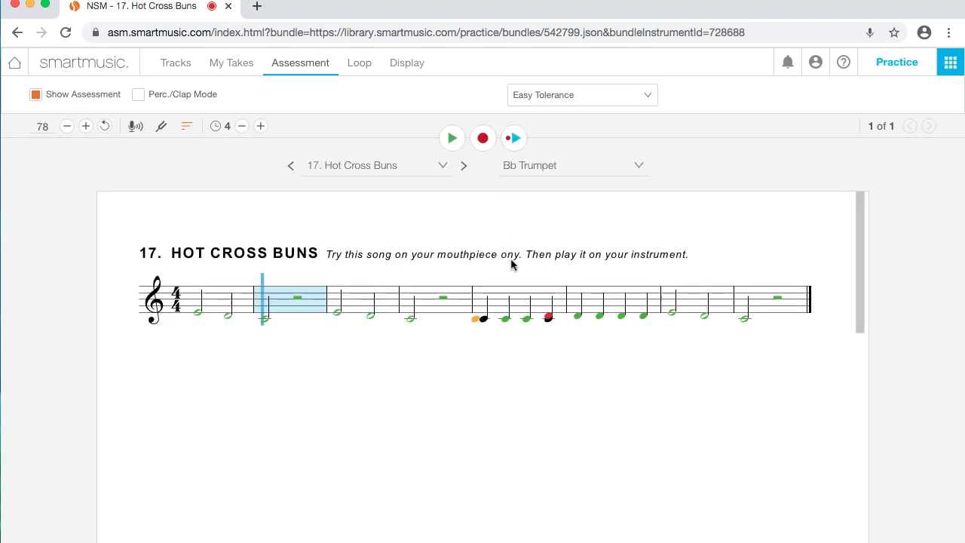
pyautogui.moveTo(247, 231)
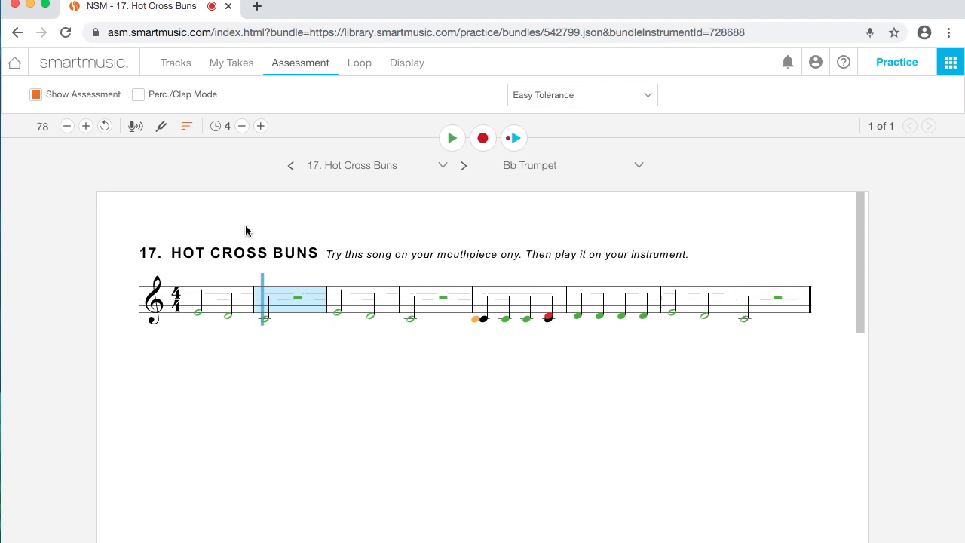
pyautogui.moveTo(496, 350)
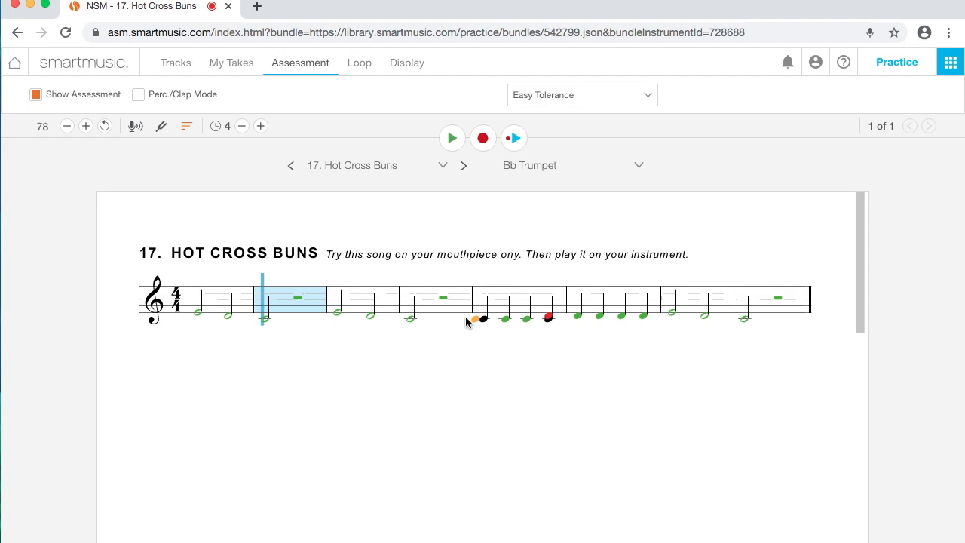
pyautogui.moveTo(475, 323)
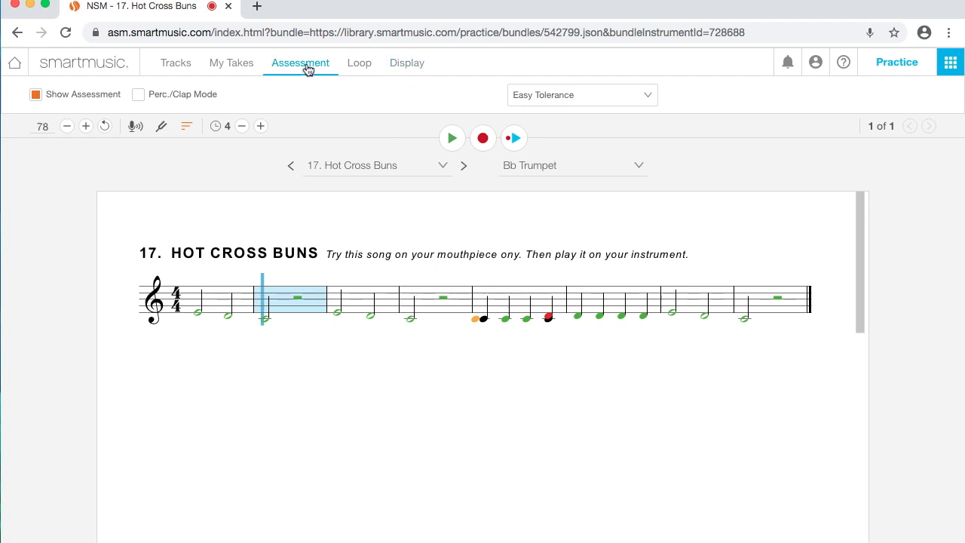
# Step: In Display settings, toggle Color Blind Mode and Highlight Measure, leaving color-blind off and highlighting on
pyautogui.click(408, 64)
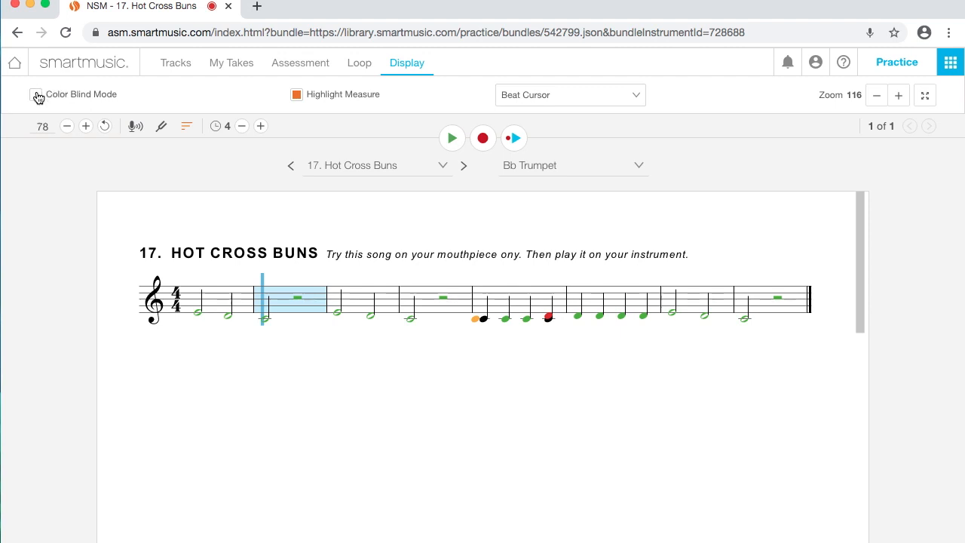
pyautogui.click(39, 94)
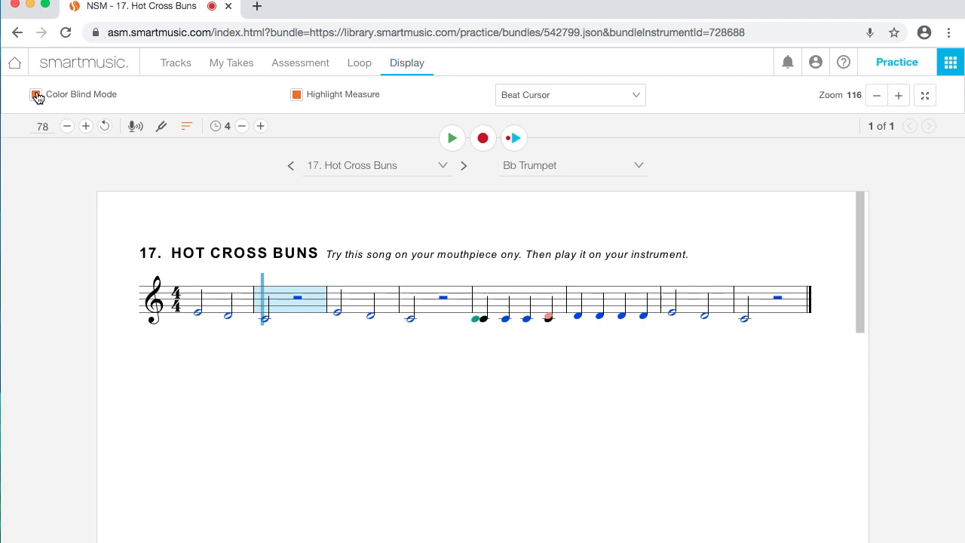
pyautogui.click(36, 93)
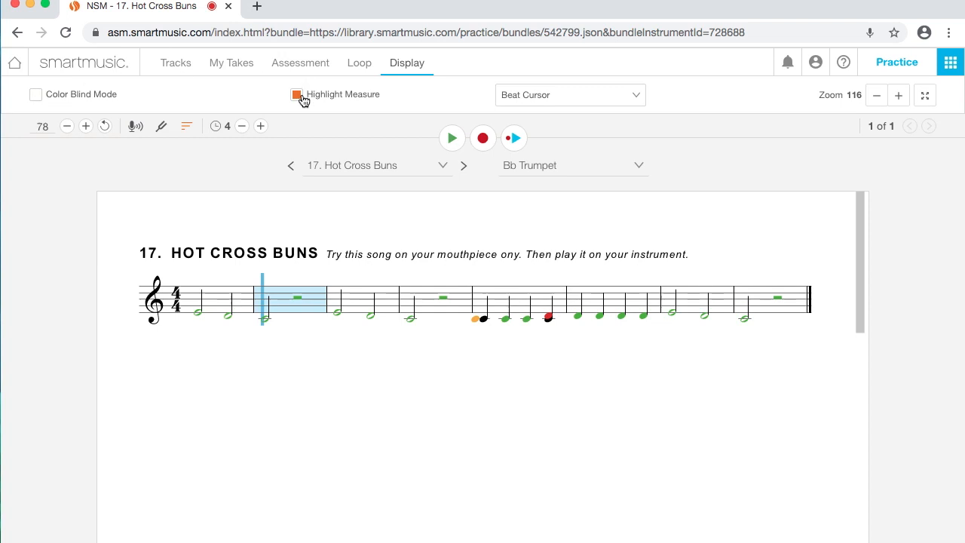
pyautogui.click(296, 93)
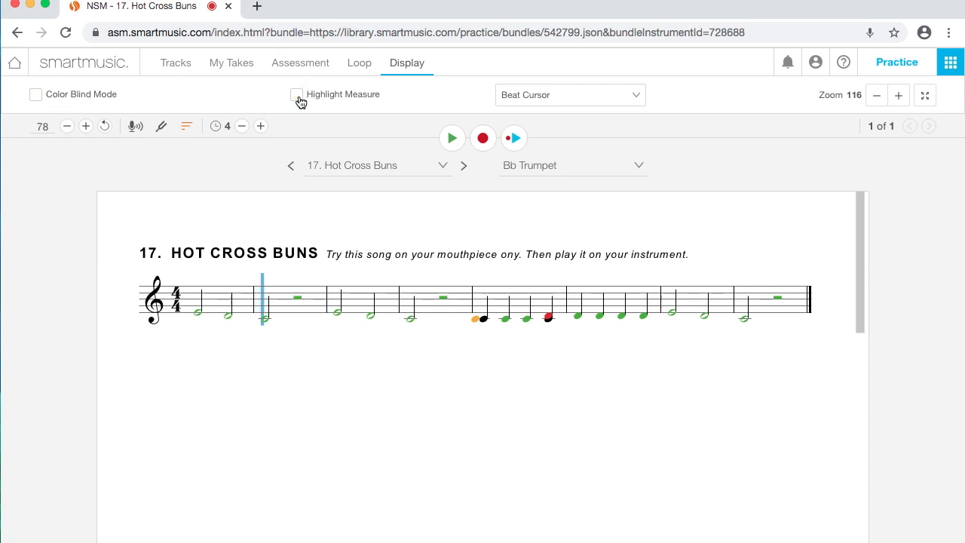
pyautogui.click(295, 94)
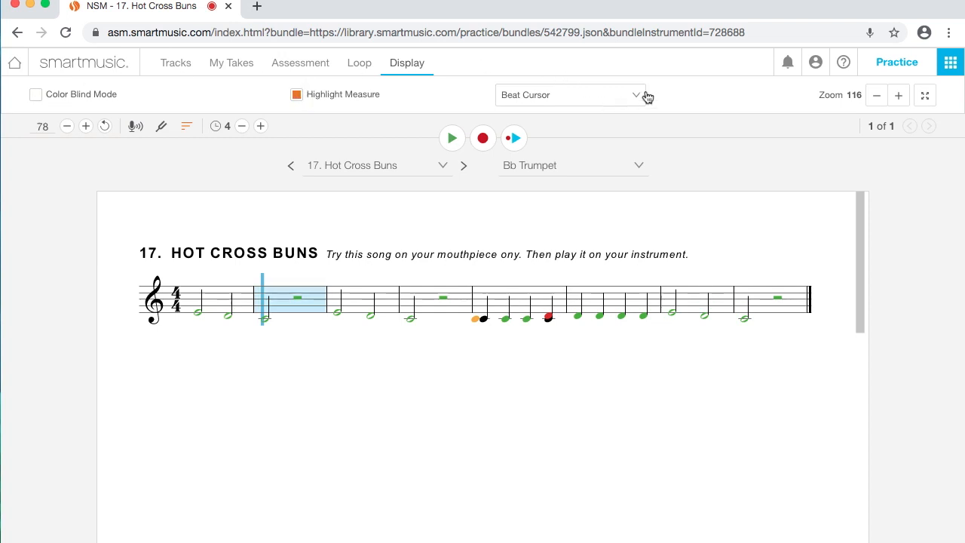
# Step: Try No Cursor for the playback cursor style, then restore Beat Cursor
pyautogui.click(570, 93)
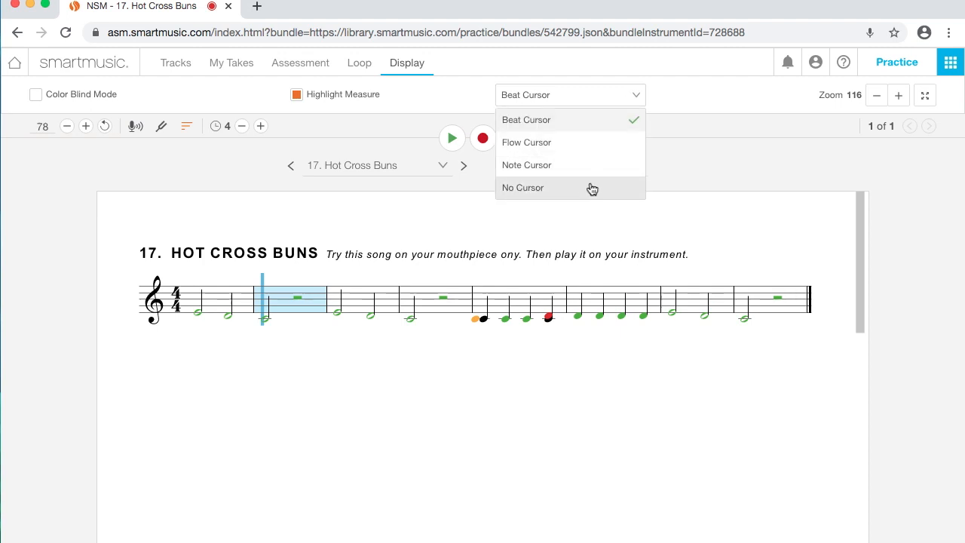
pyautogui.click(521, 187)
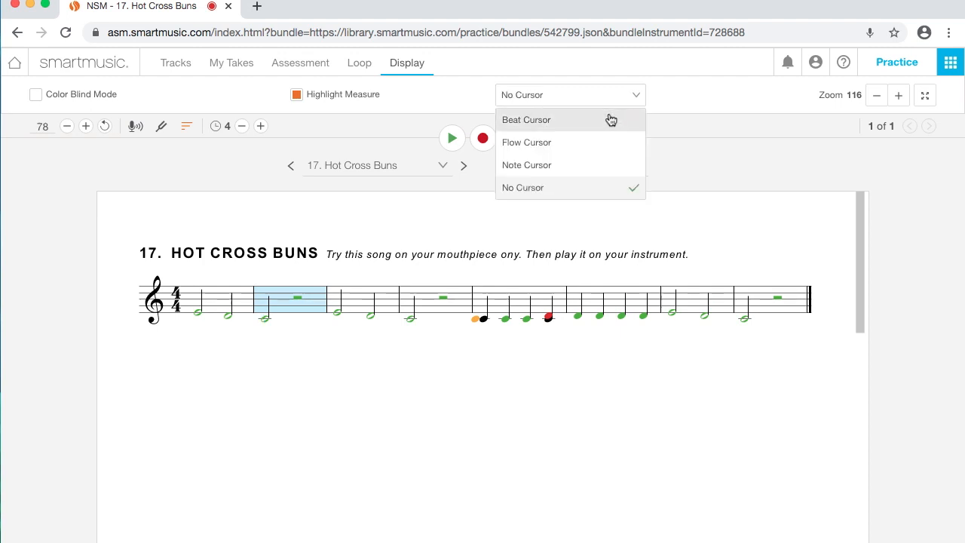
pyautogui.click(527, 119)
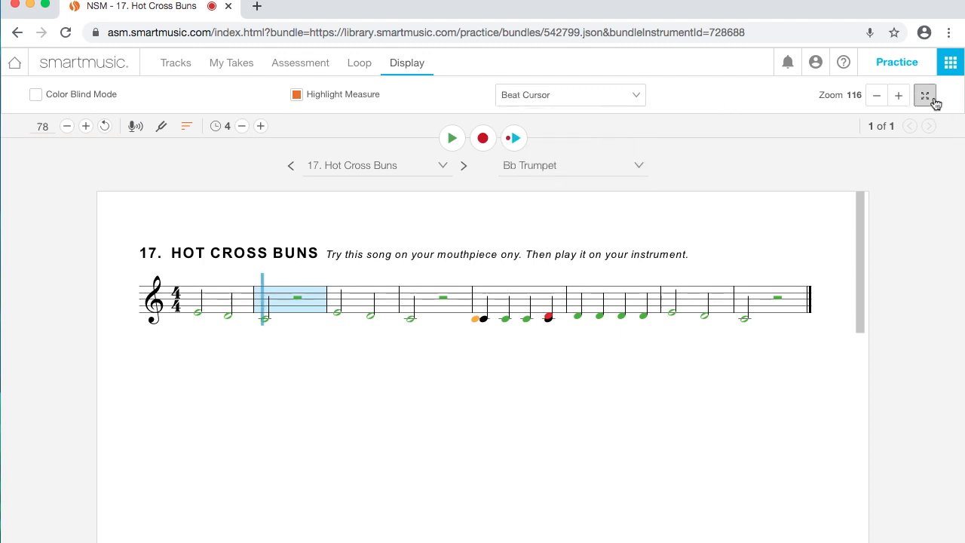
# Step: Adjust the score zoom down and back up, ending at 124
pyautogui.click(899, 95)
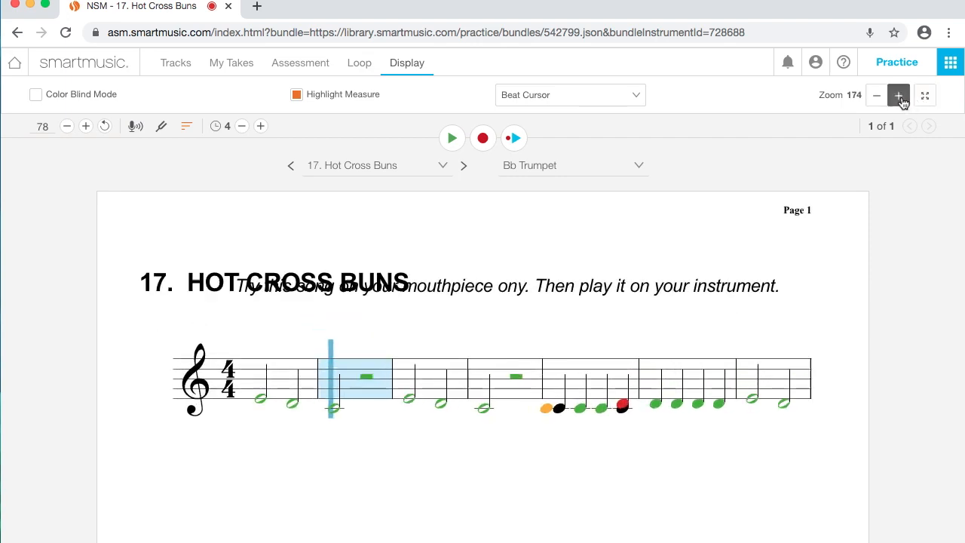
pyautogui.click(877, 95)
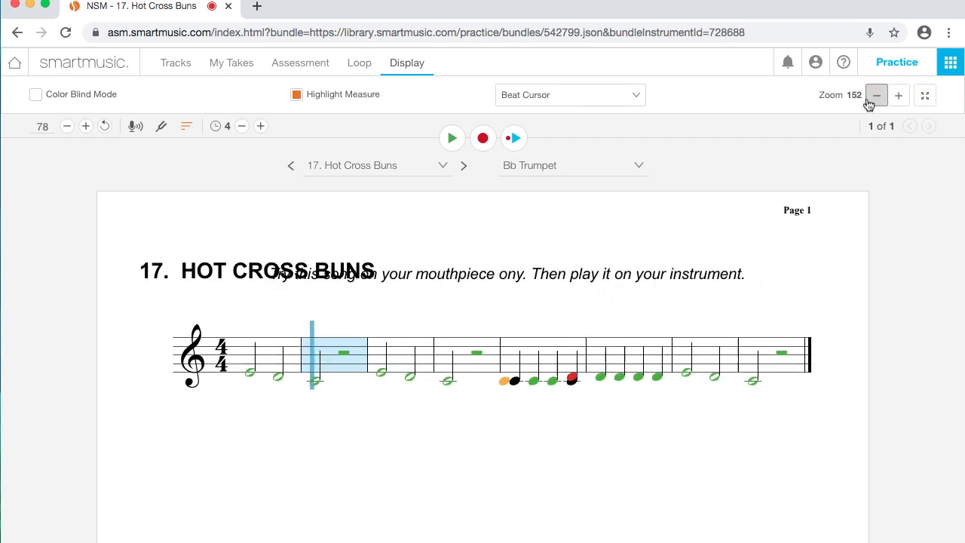
pyautogui.click(877, 95)
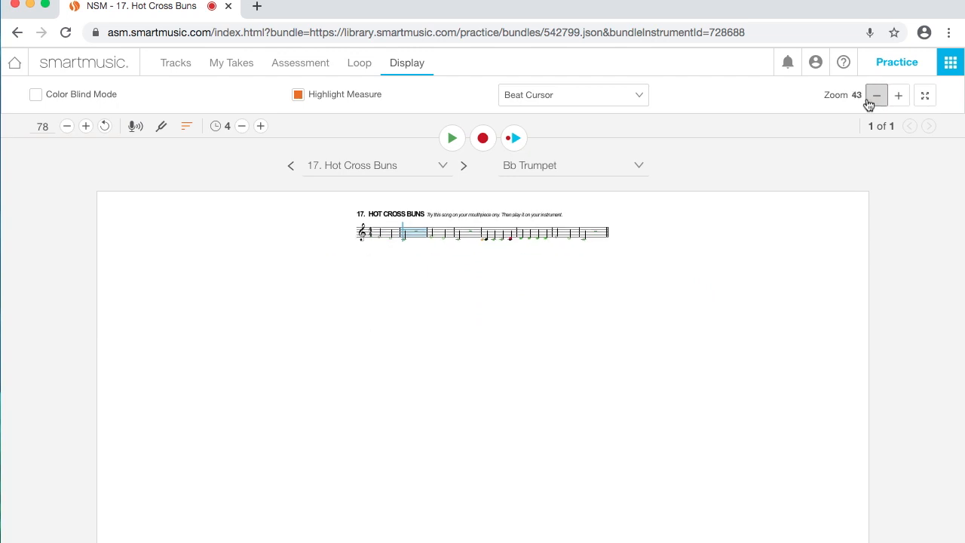
pyautogui.click(899, 95)
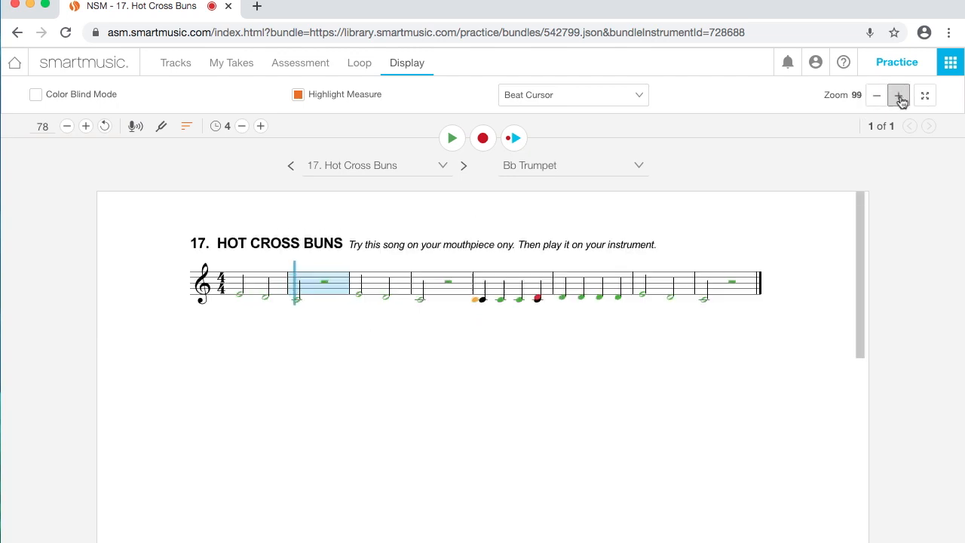
pyautogui.click(899, 95)
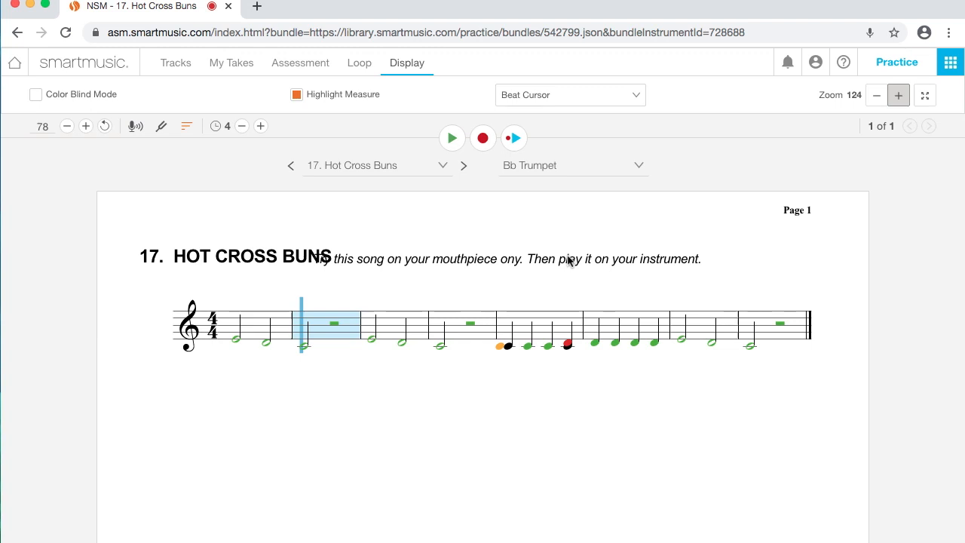
pyautogui.moveTo(547, 276)
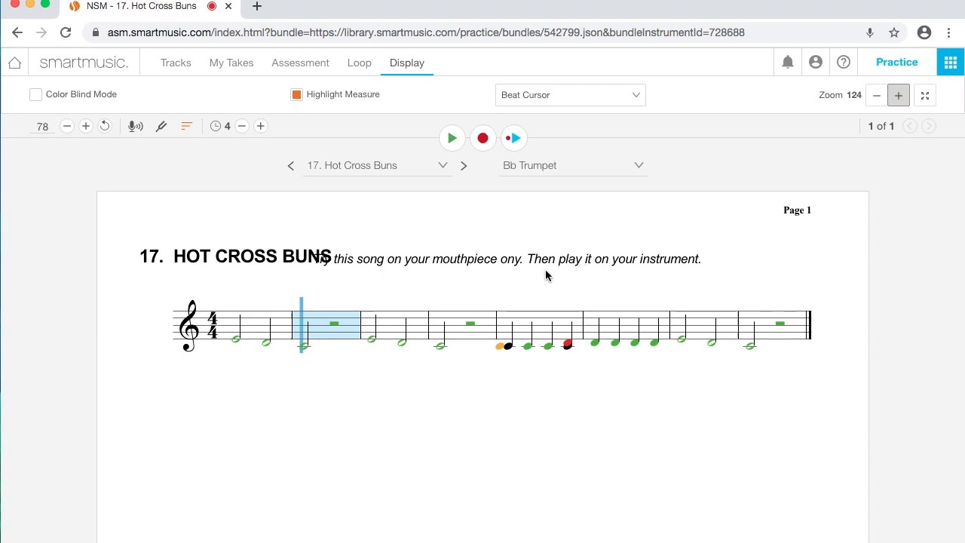
pyautogui.moveTo(504, 288)
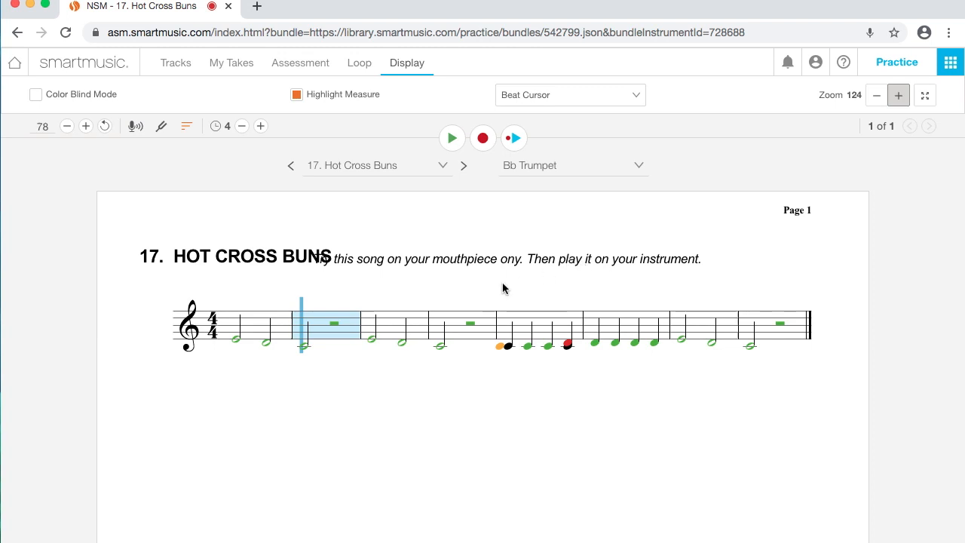